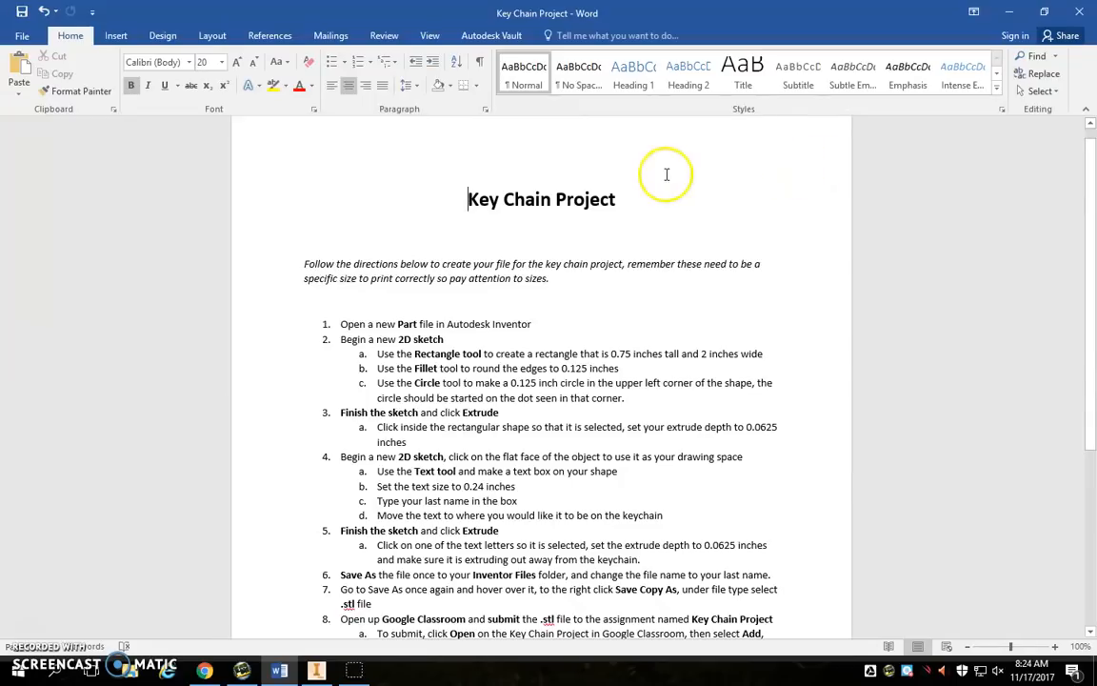
mouse_move(657, 187)
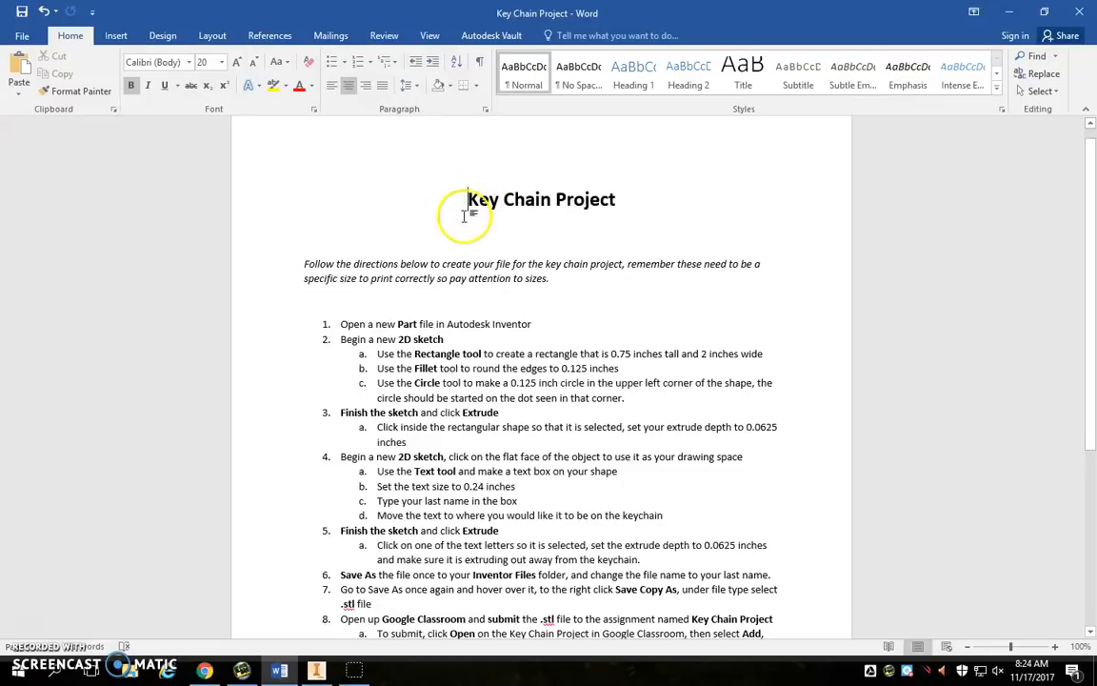
mouse_move(446, 228)
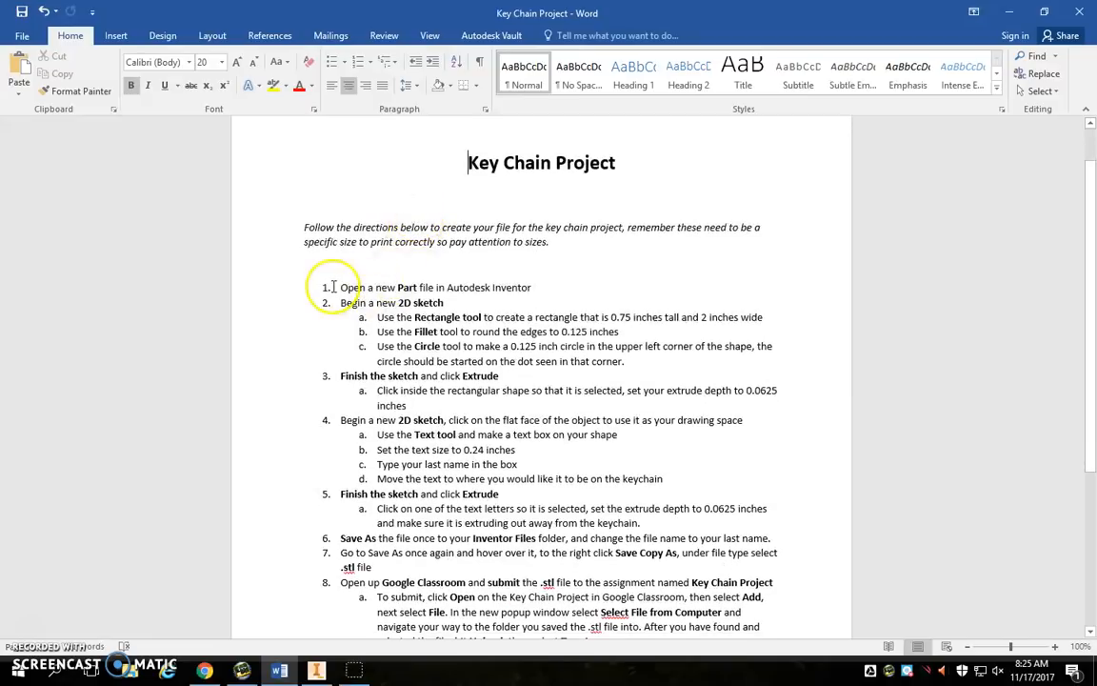
mouse_move(674, 263)
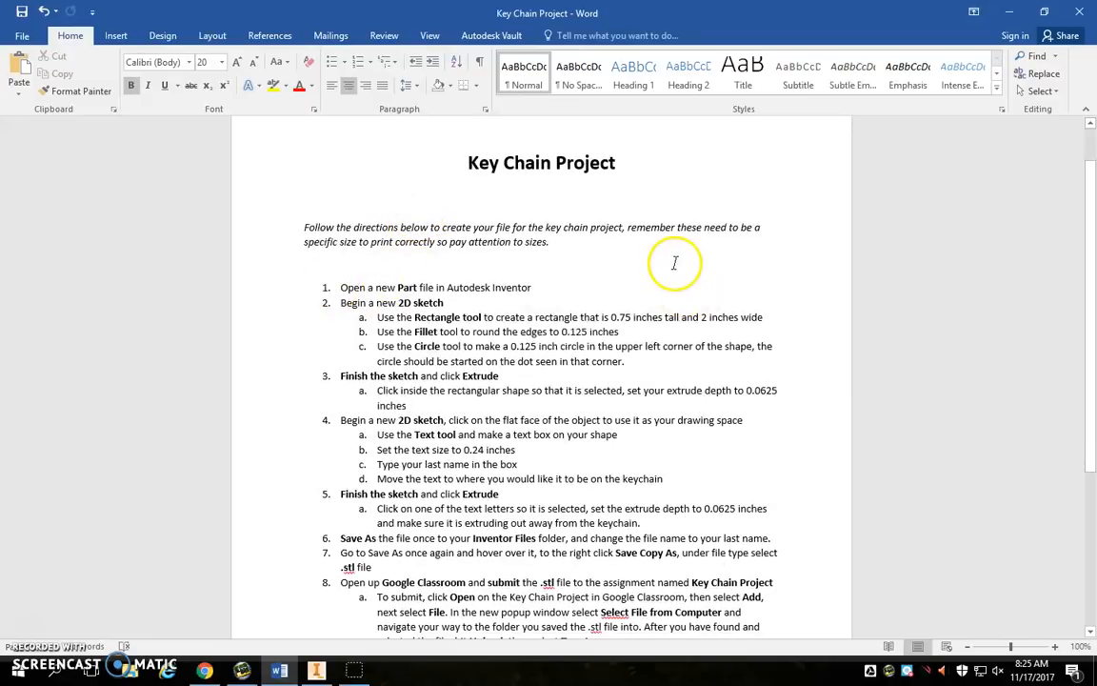
mouse_move(343, 303)
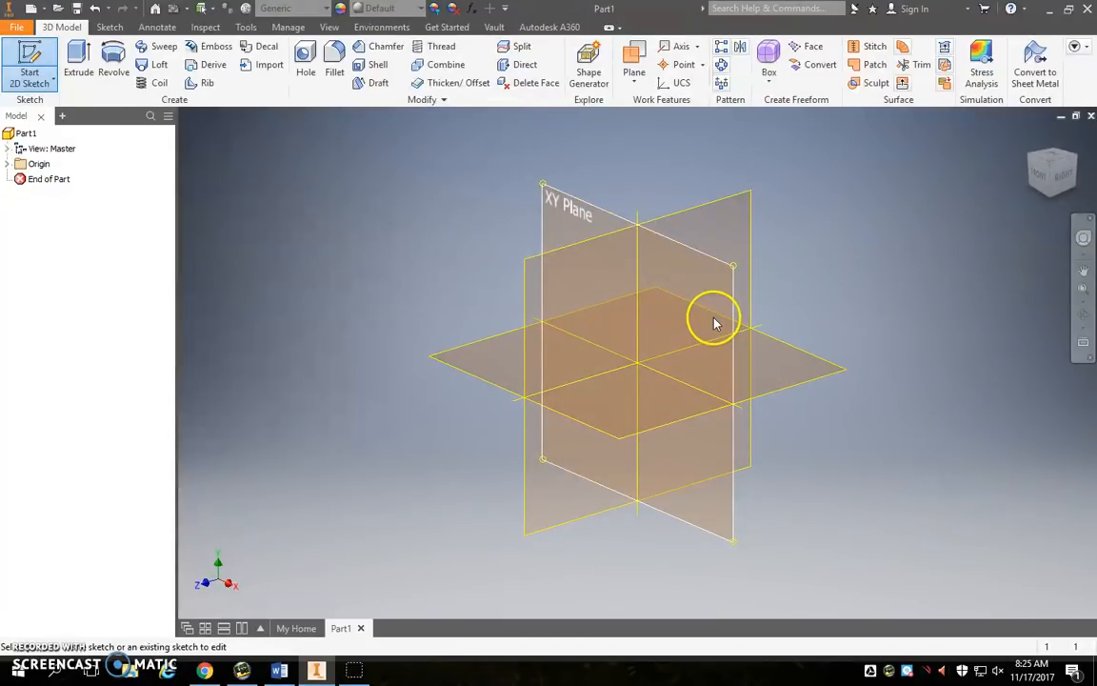
Begin a 2D sketch and draw the rectangle for the keychain plate
left_click(715, 320)
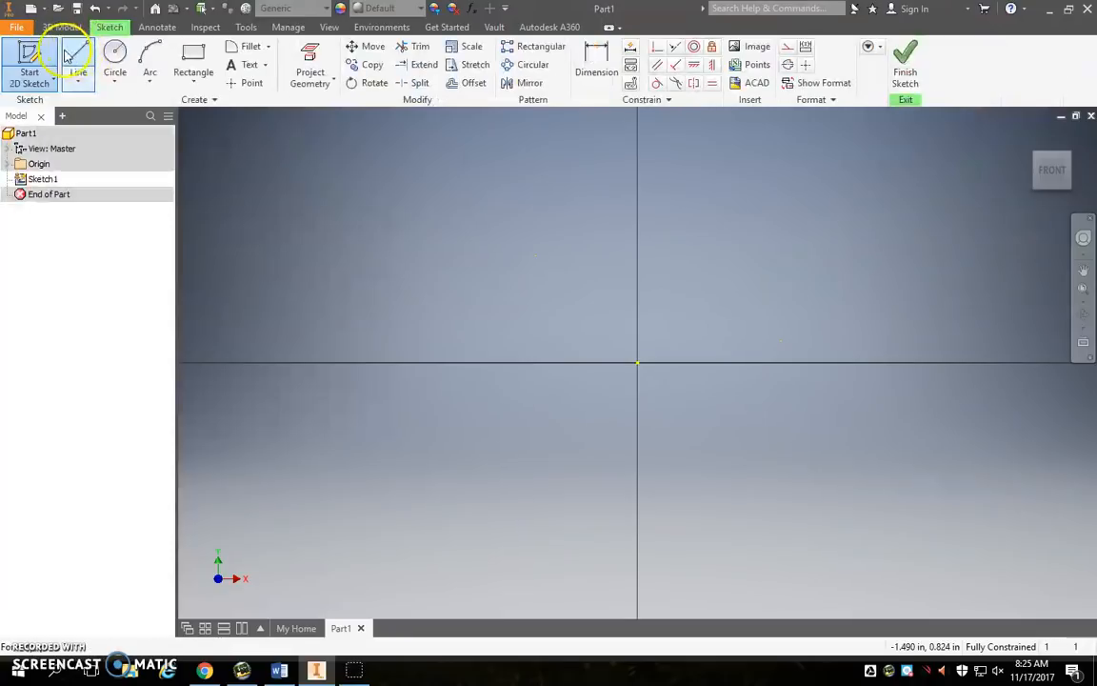
left_click_drag(328, 197, 720, 324)
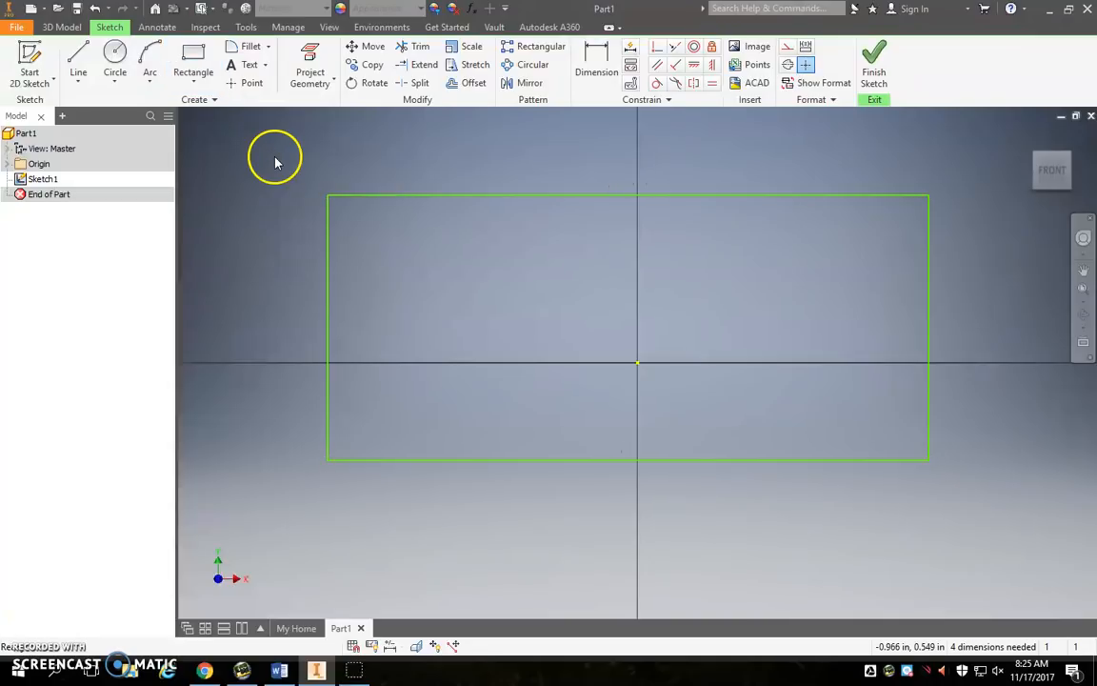
Dimension the rectangle to 2.000 in wide and 0.750 in tall, checking the instructions
left_click(596, 73)
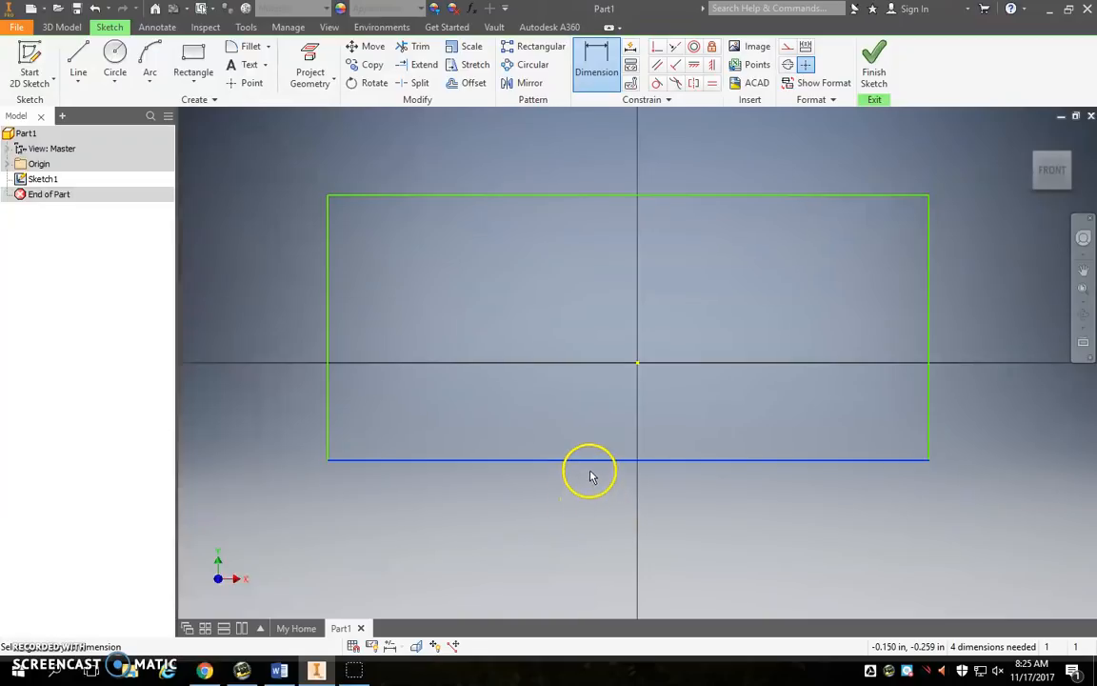
left_click(602, 492)
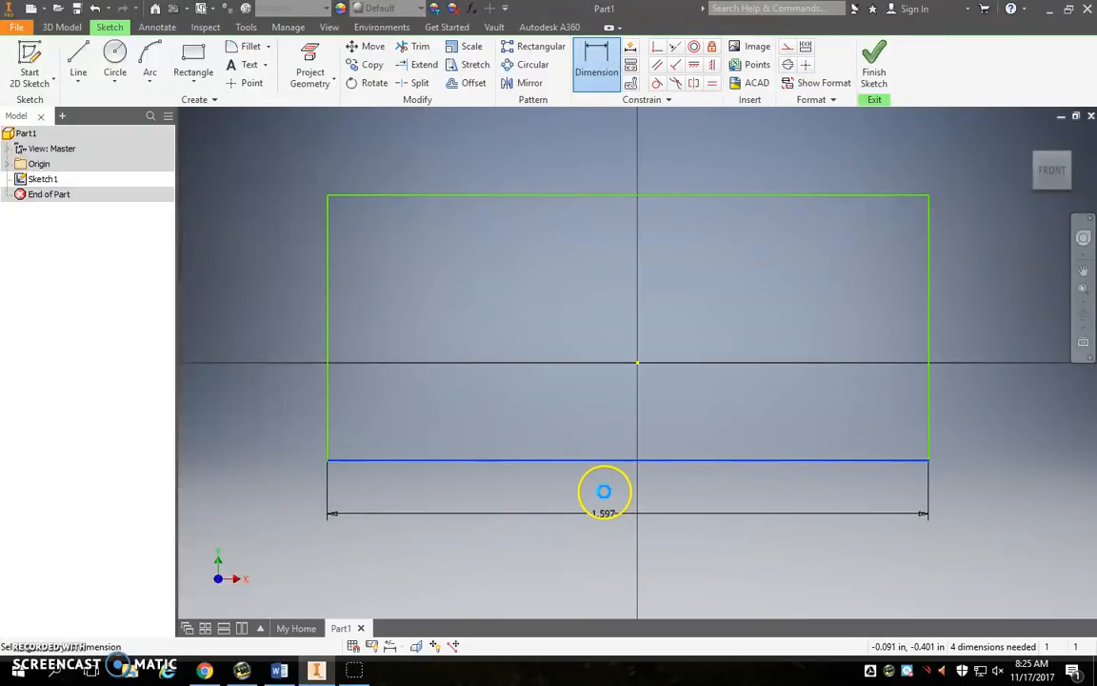
left_click(604, 513)
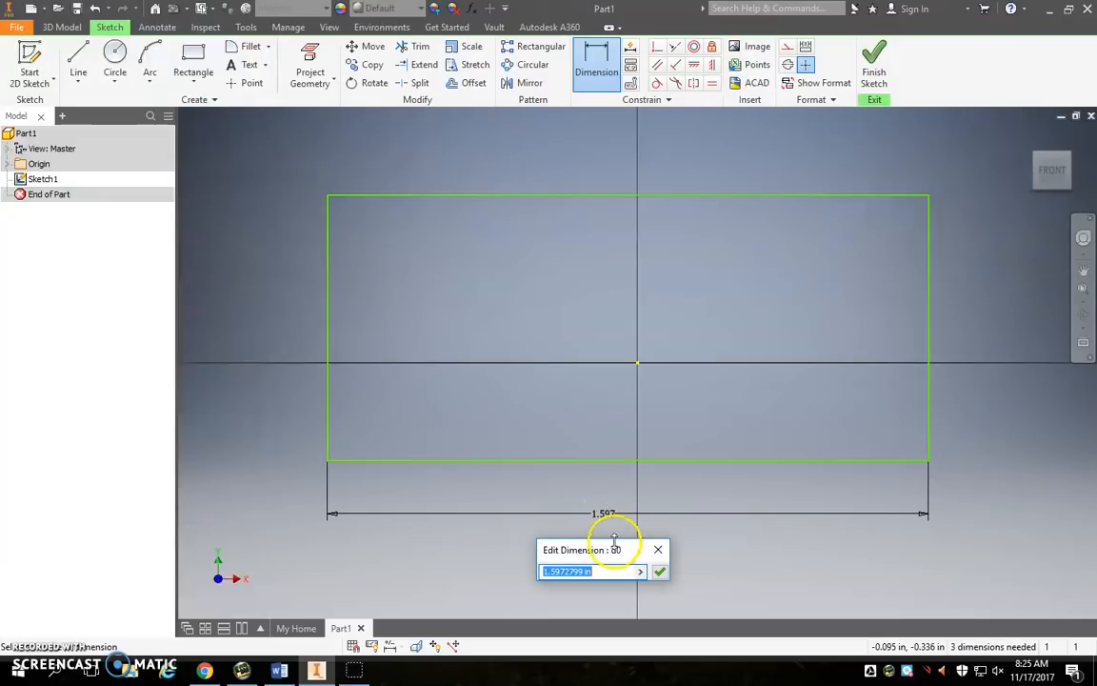
left_click(660, 572)
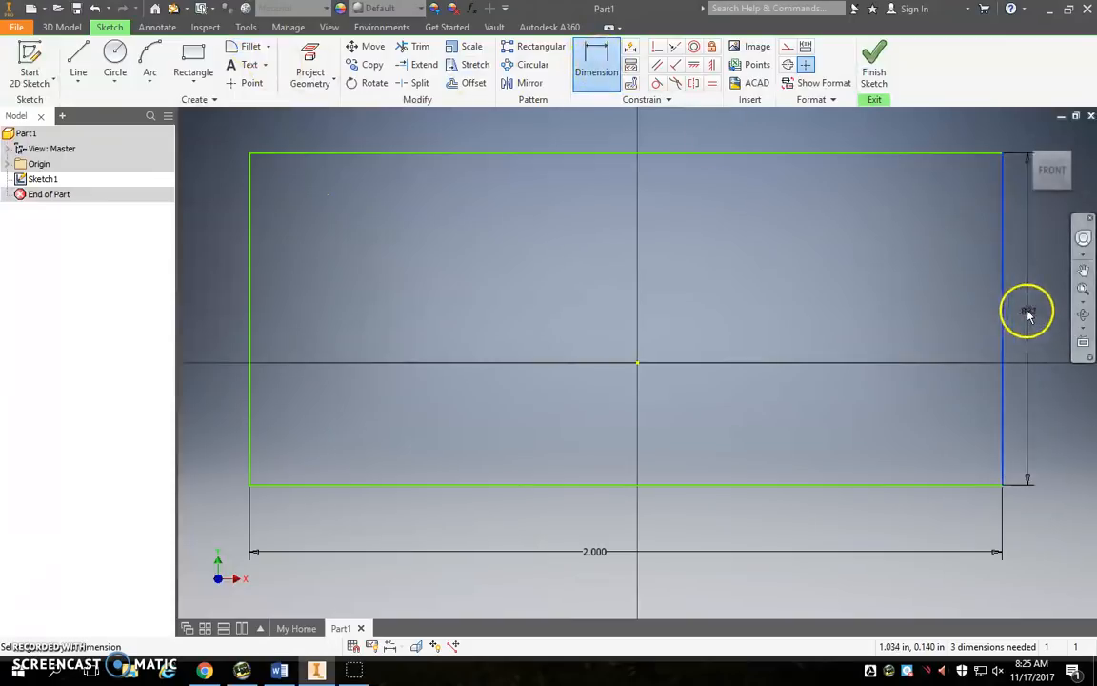
left_click(1027, 314)
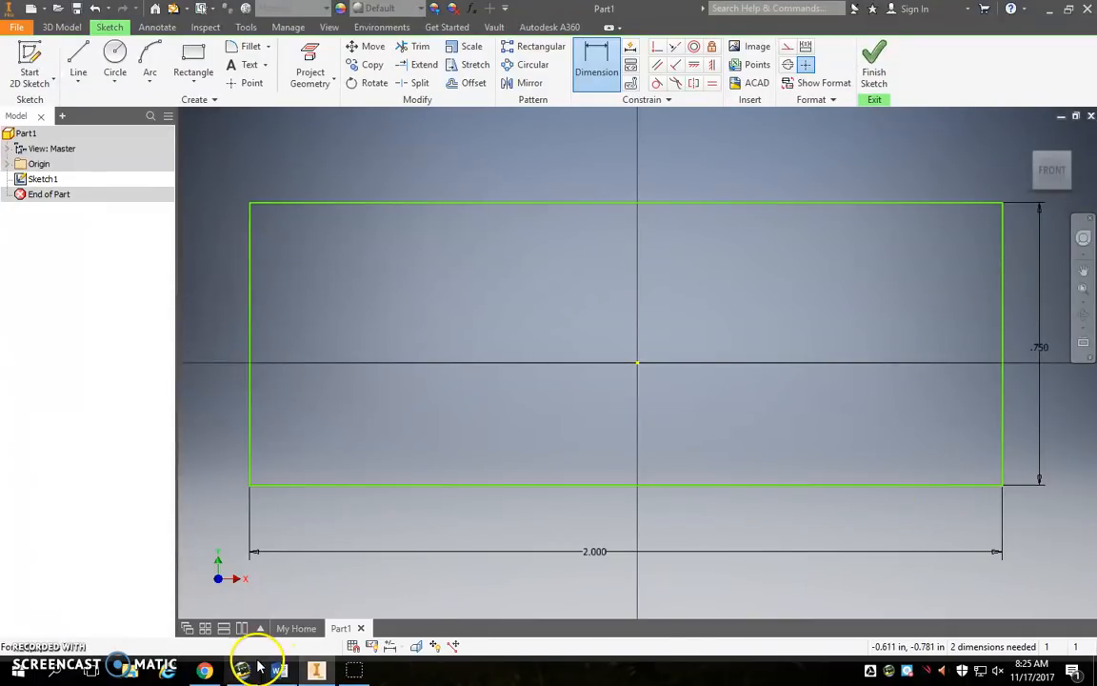
left_click(278, 671)
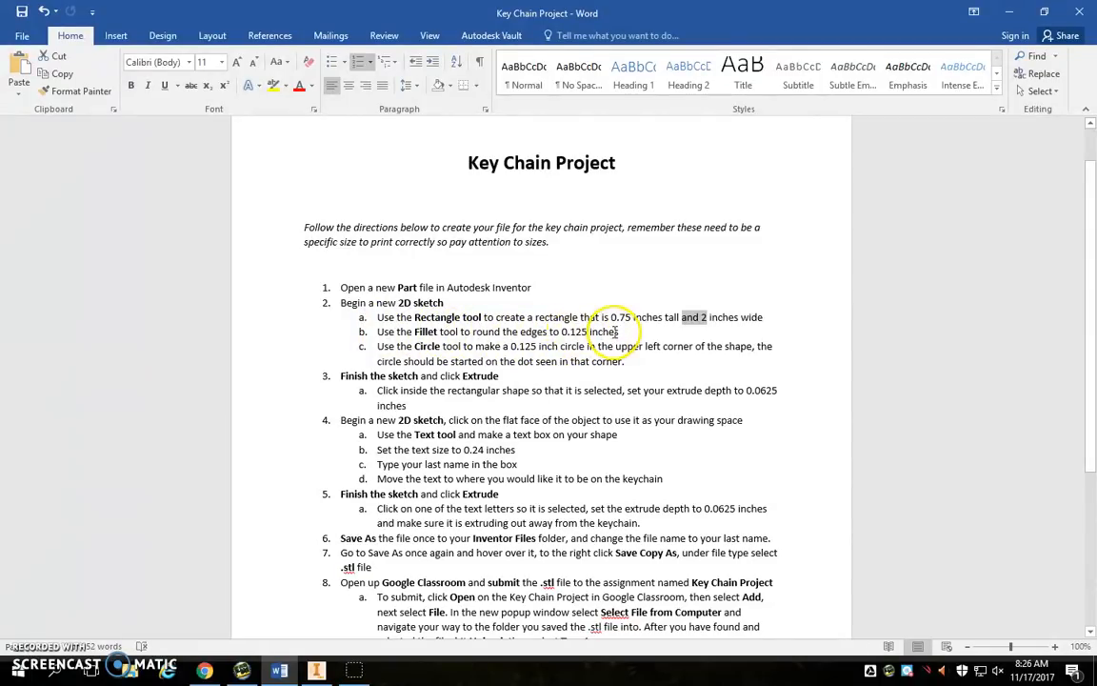
left_click(316, 669)
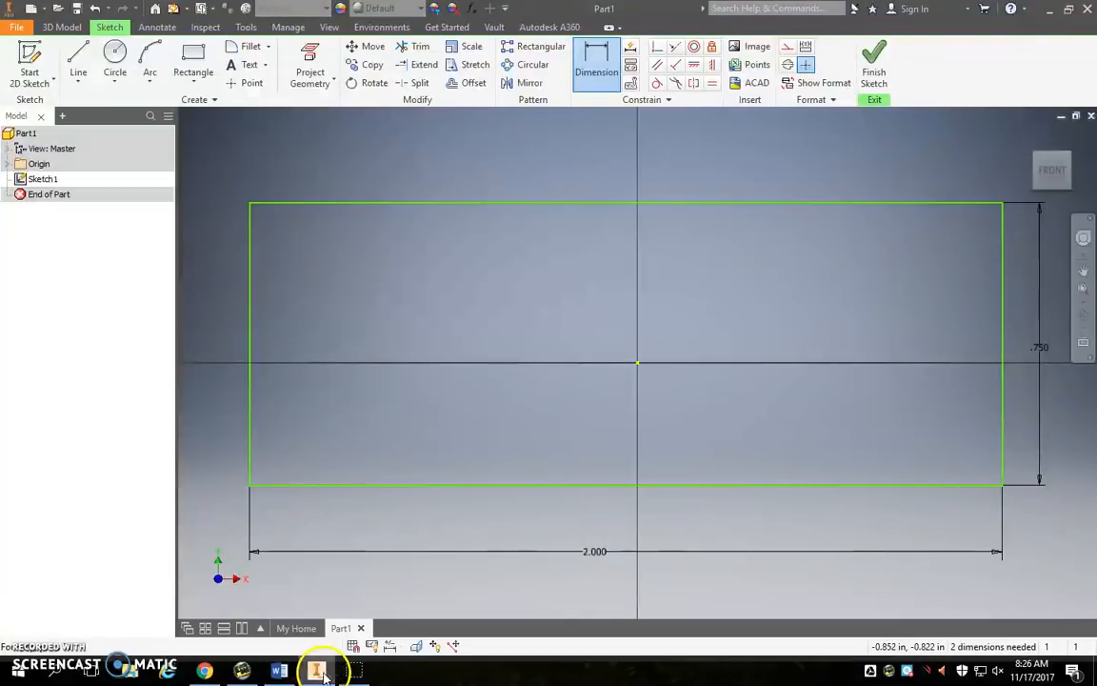
mouse_move(284, 137)
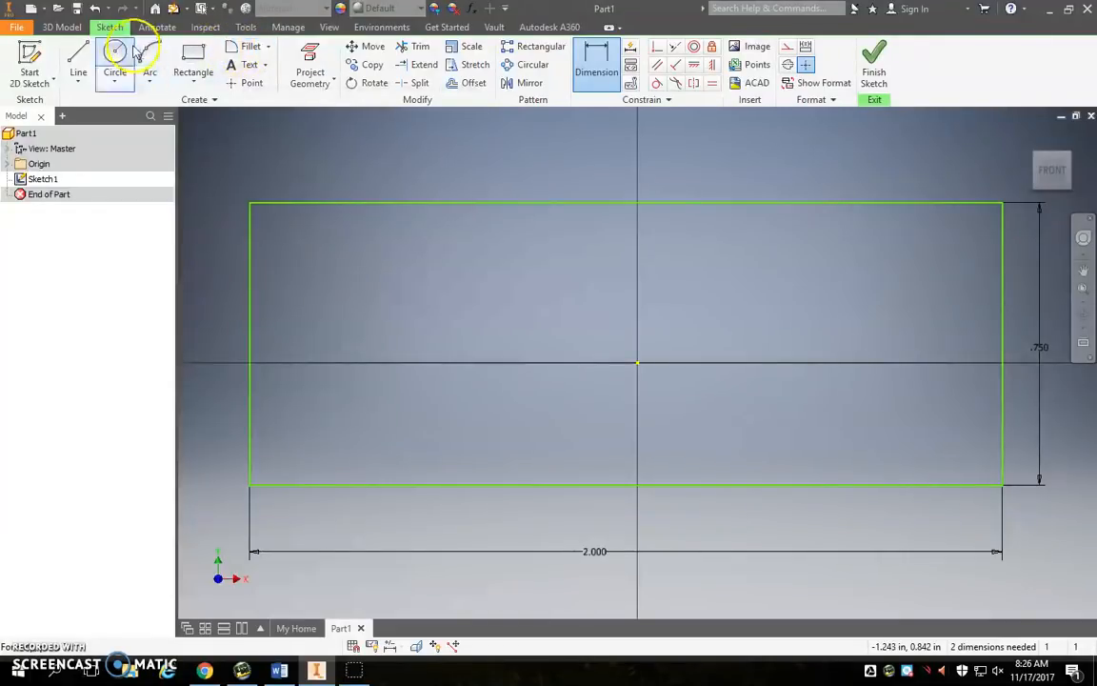
mouse_move(245, 48)
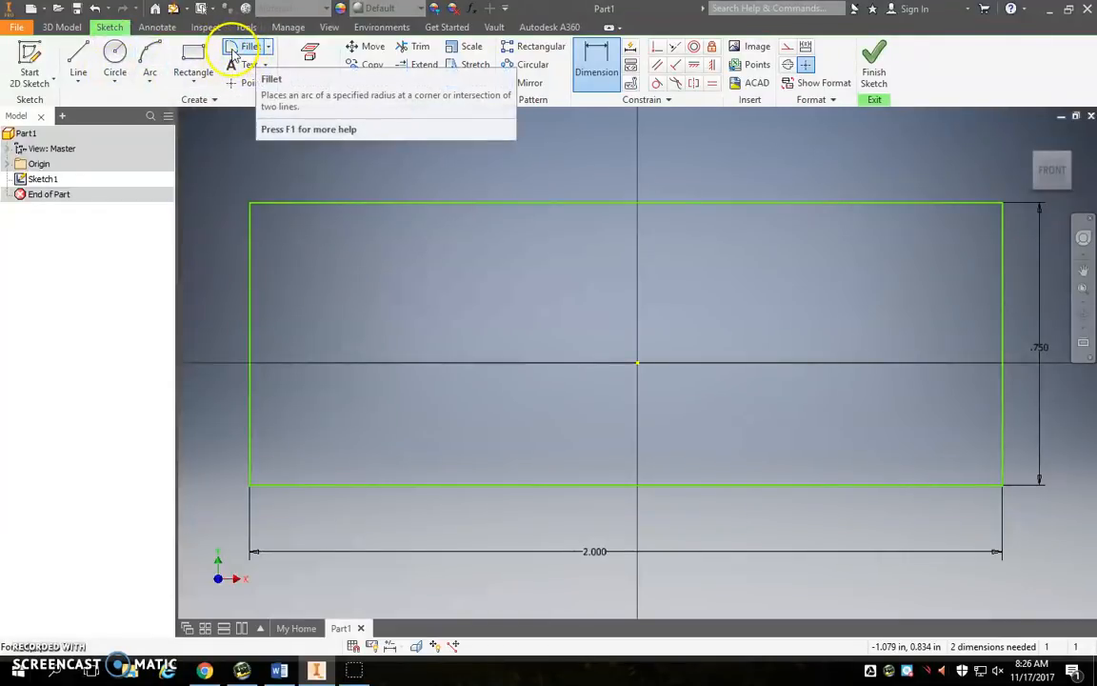
Round the rectangle's corners with 0.125 in sketch fillets
left_click(250, 50)
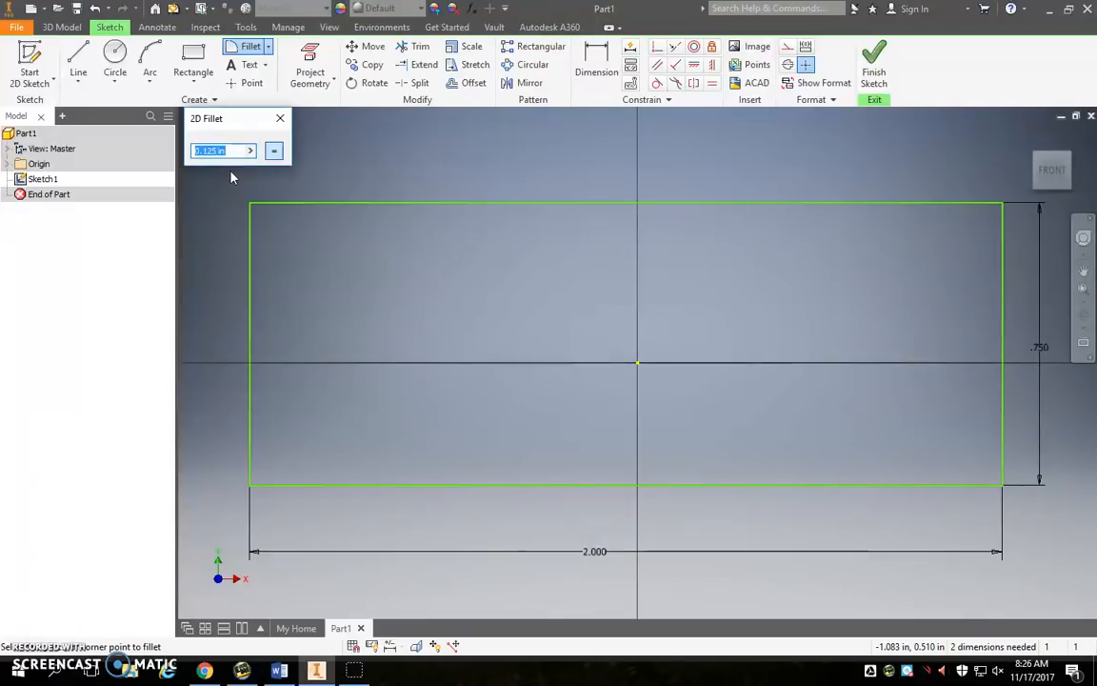
mouse_move(252, 207)
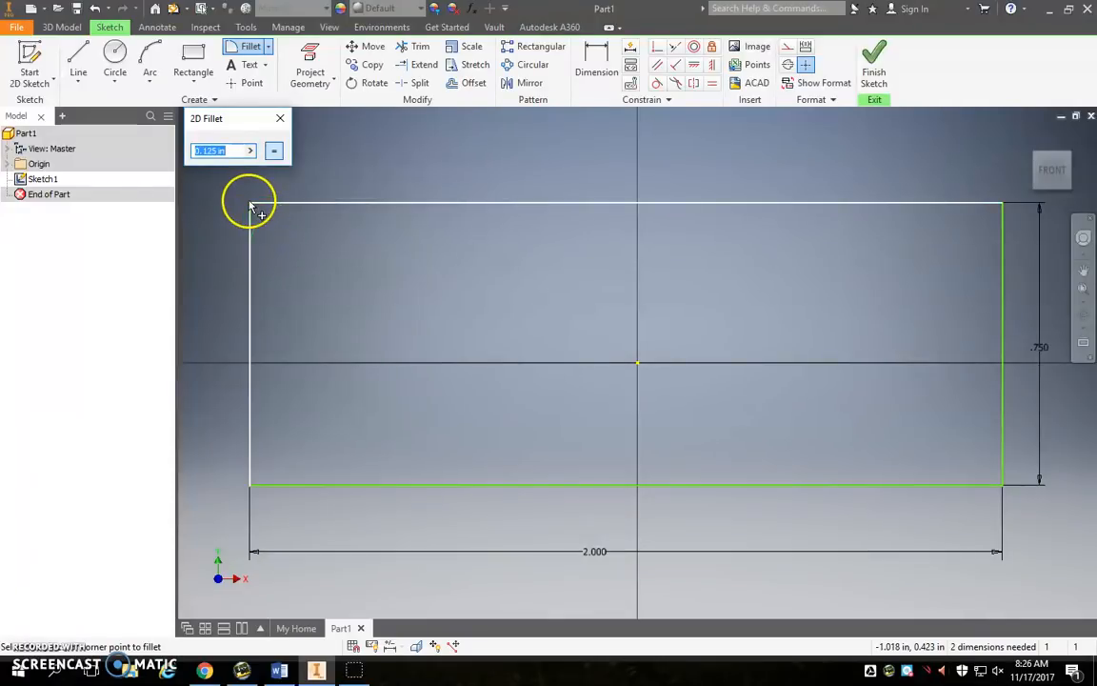
mouse_move(251, 208)
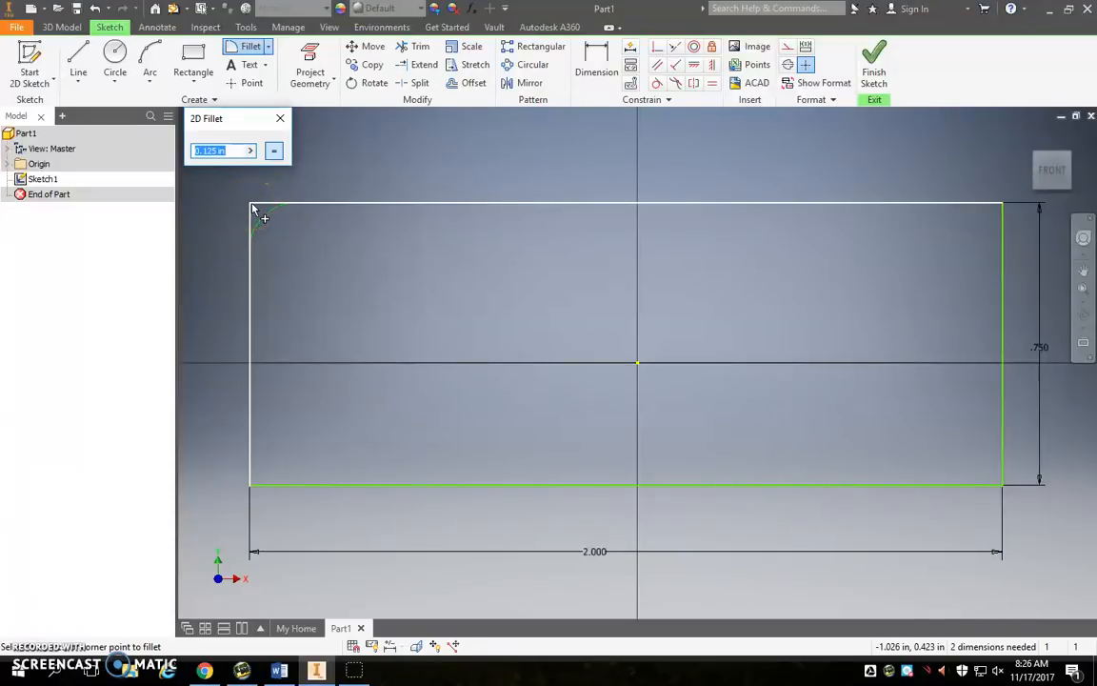
mouse_move(256, 212)
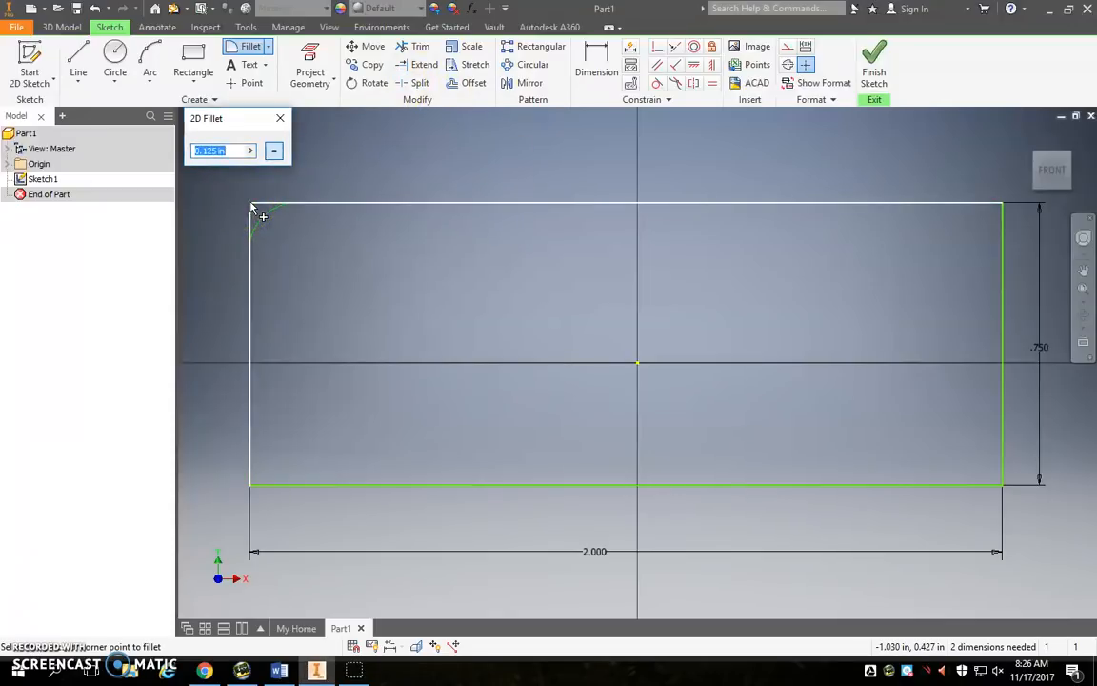
left_click(251, 207)
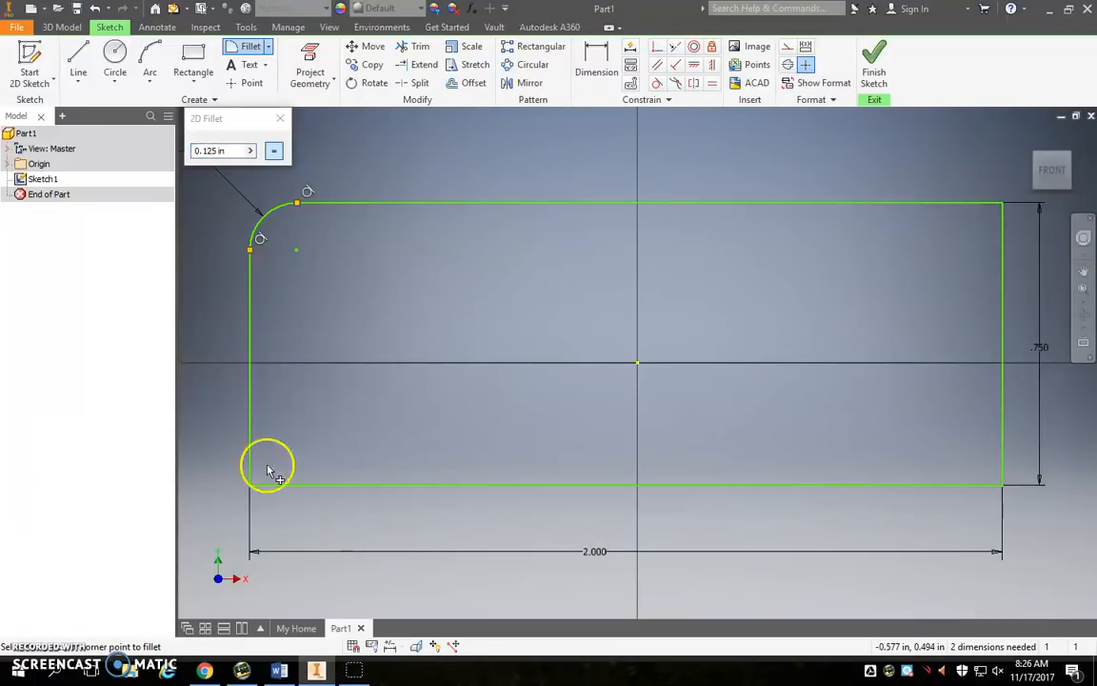
left_click(270, 467)
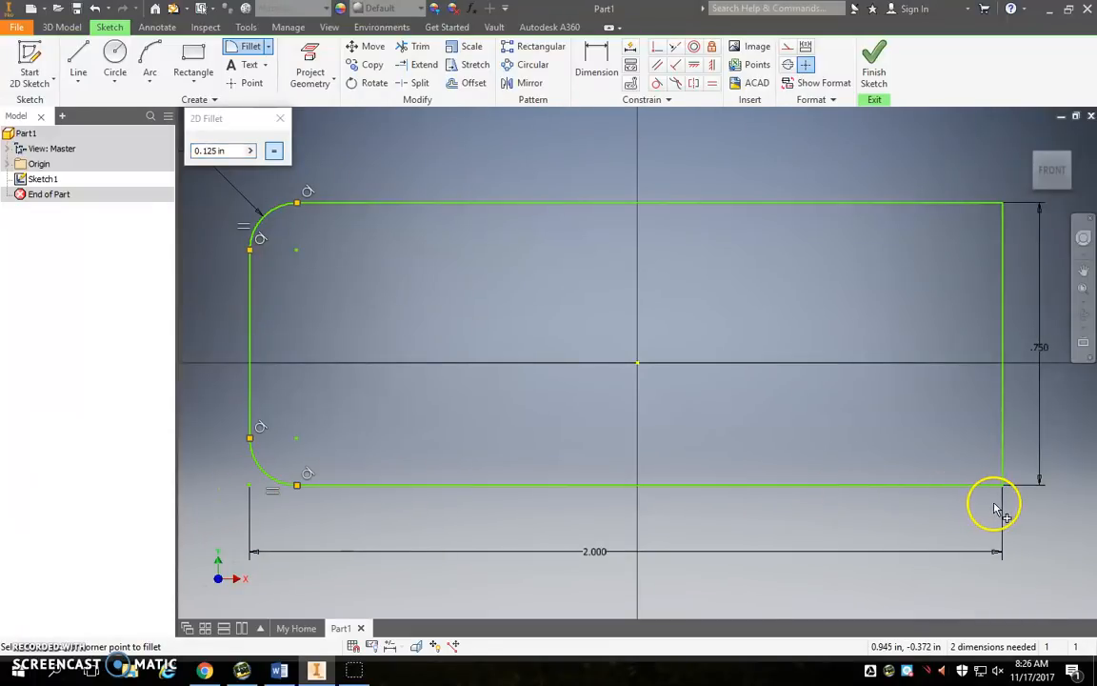
left_click(995, 505)
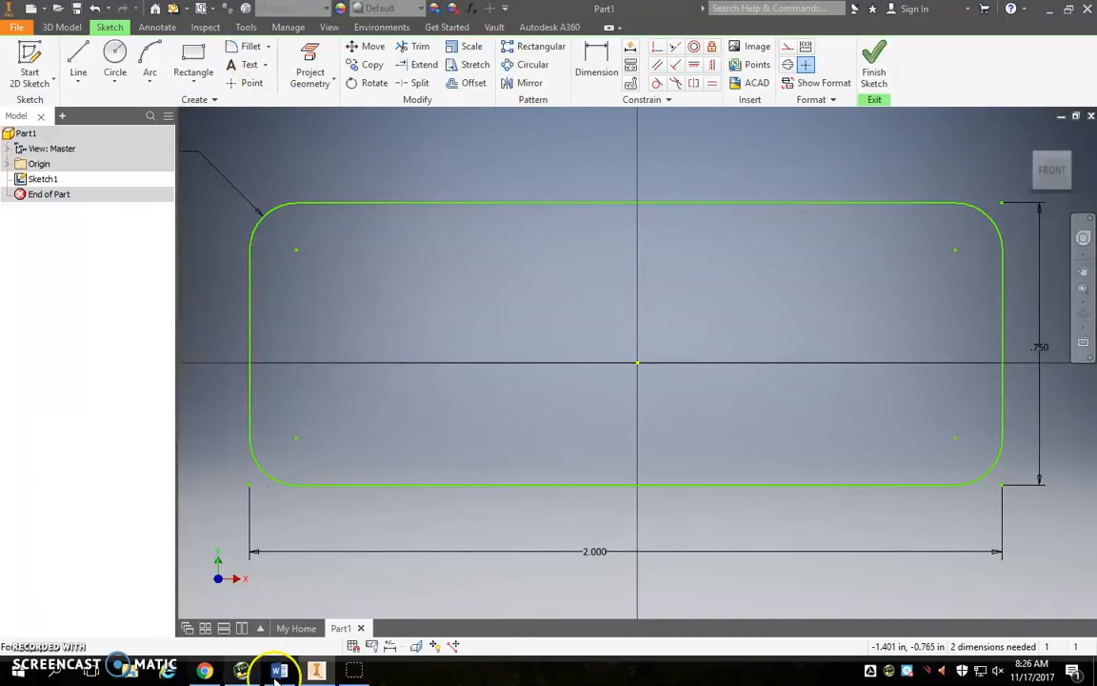
Consult the Key Chain Project instructions in Word and return to the sketch
left_click(278, 671)
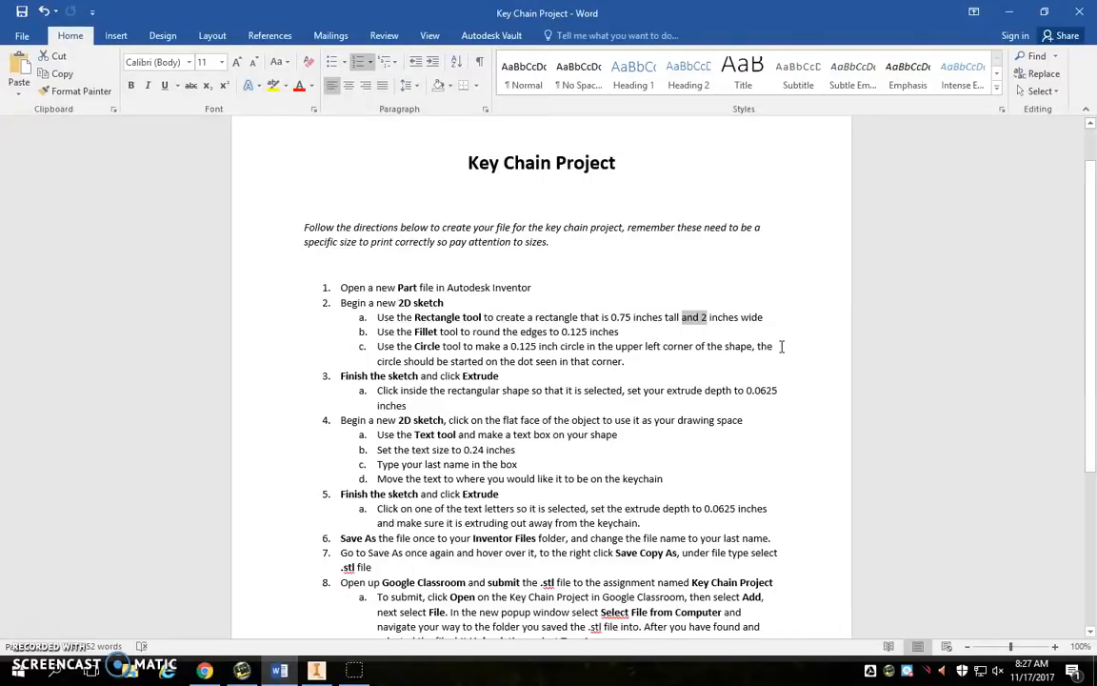
left_click(316, 671)
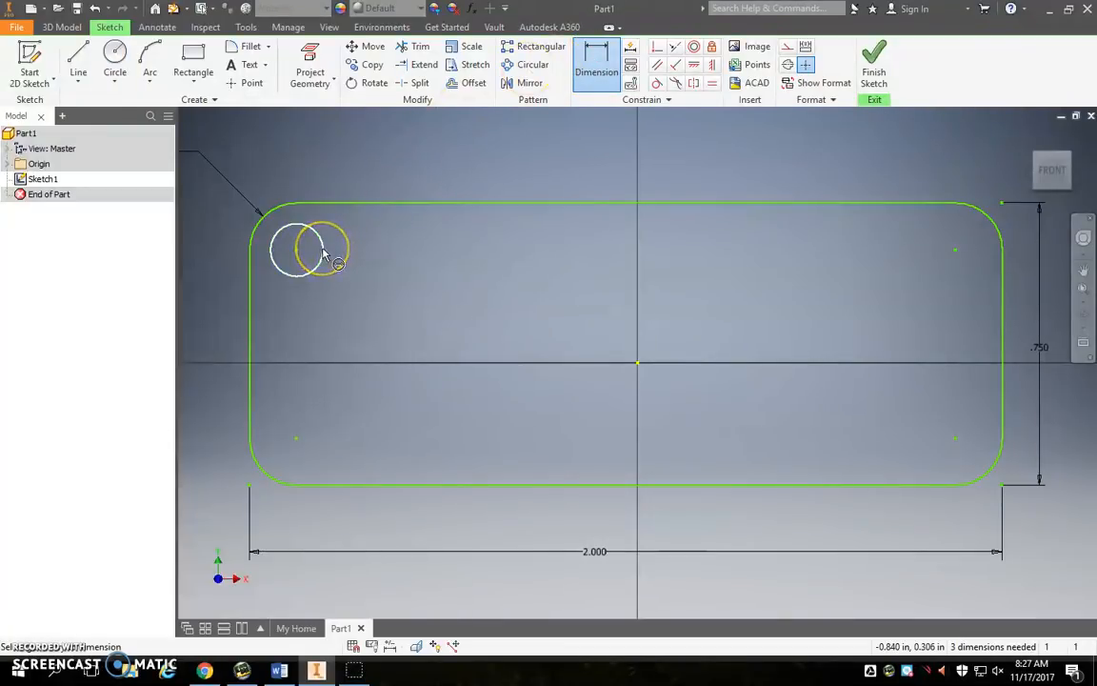
Dimension the corner hole circle to 0.125 in diameter, then check the instructions
left_click(358, 237)
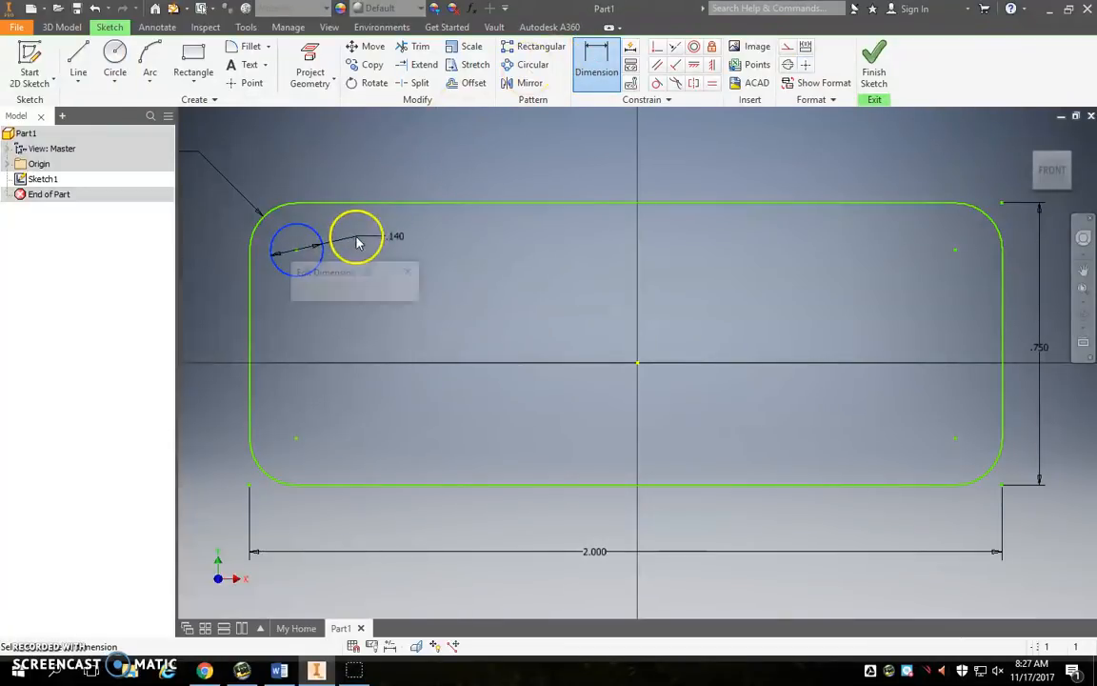
type(".12")
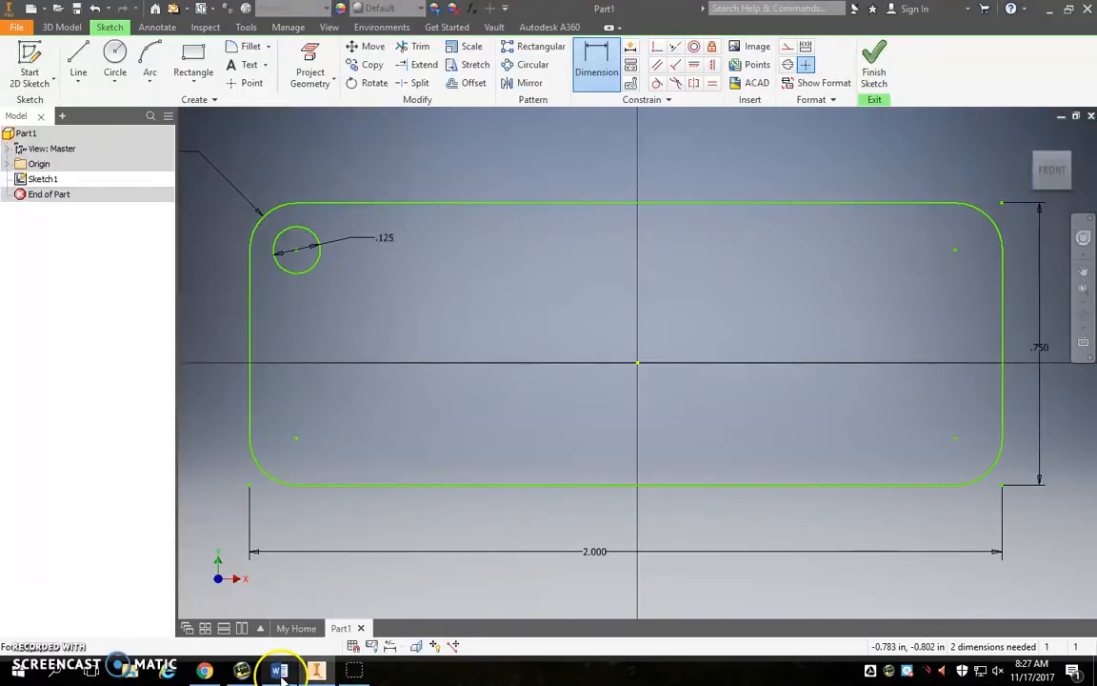
left_click(278, 671)
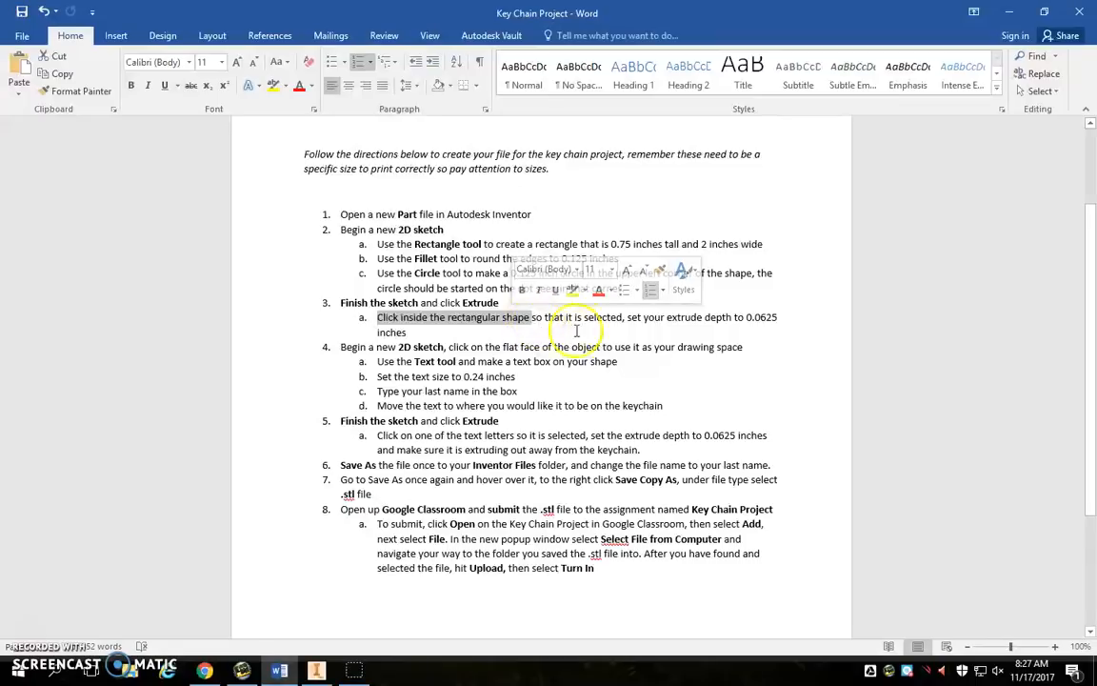
mouse_move(629, 316)
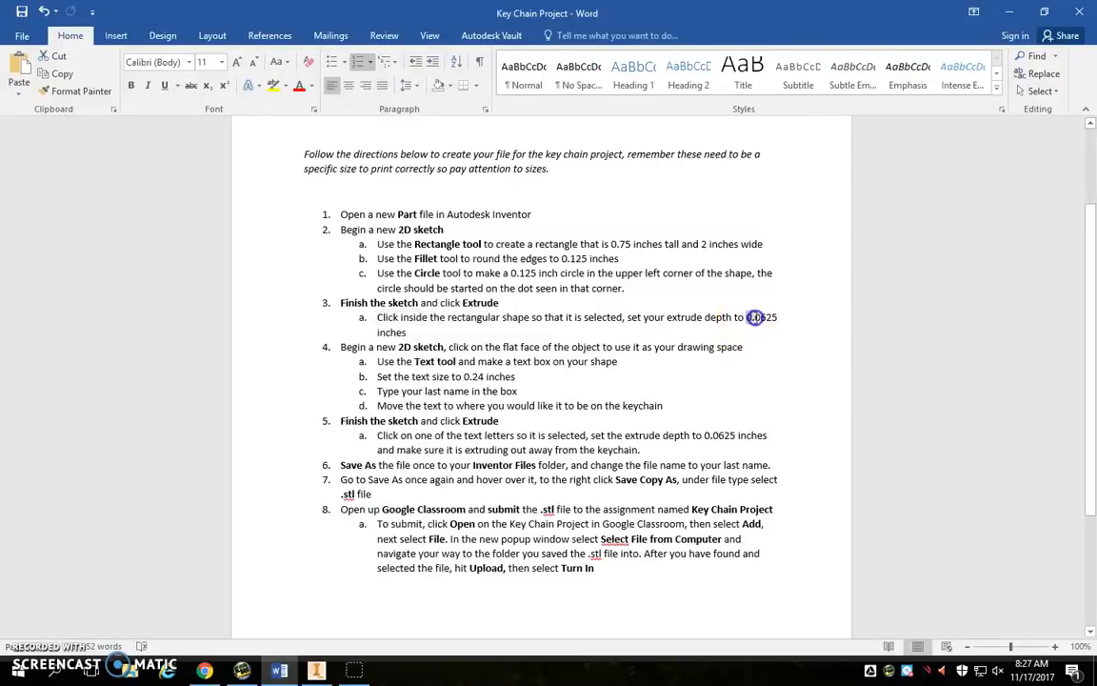
double_click(758, 316)
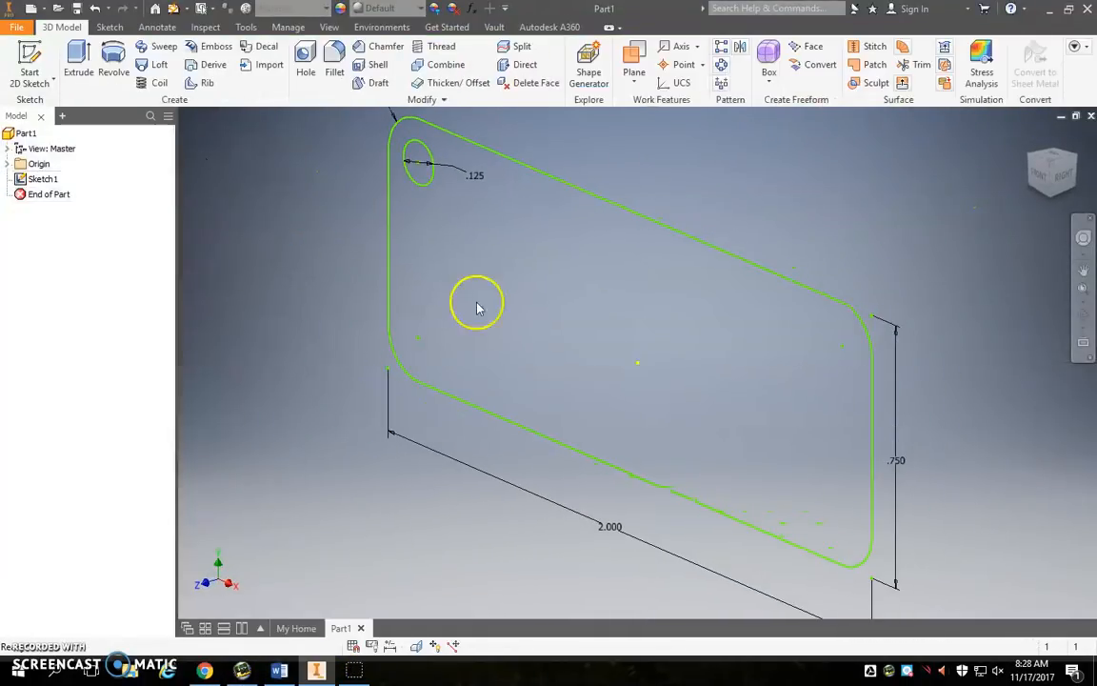
Extrude the rounded plate profile 0.0625 in into a solid with the hole through it
left_click(78, 58)
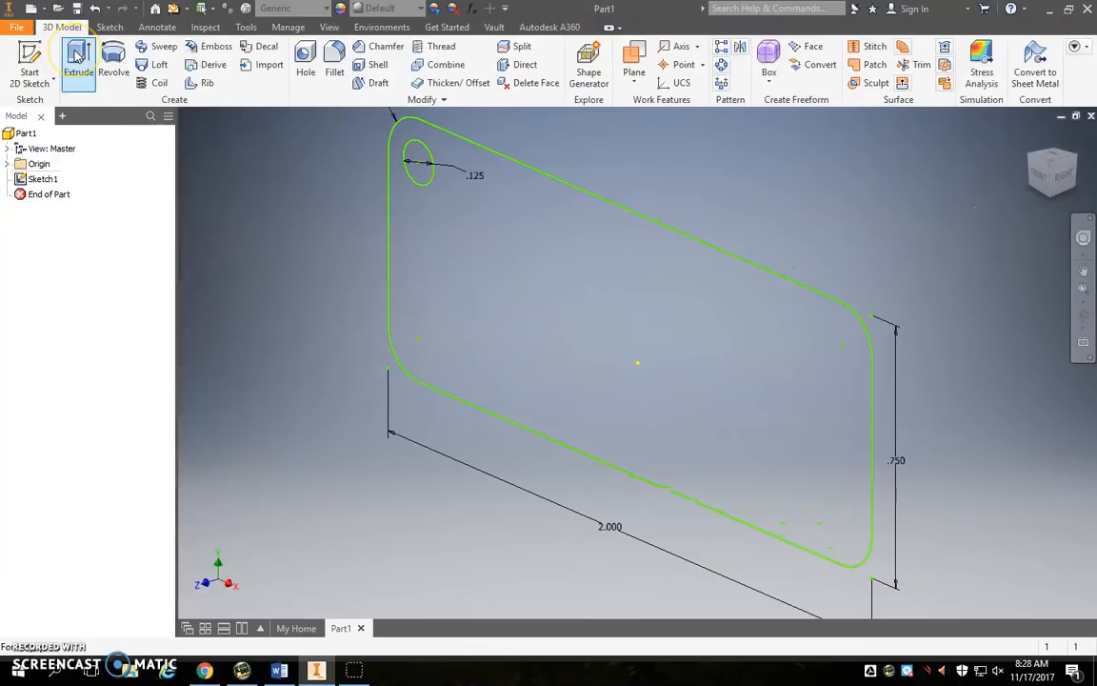
left_click(78, 59)
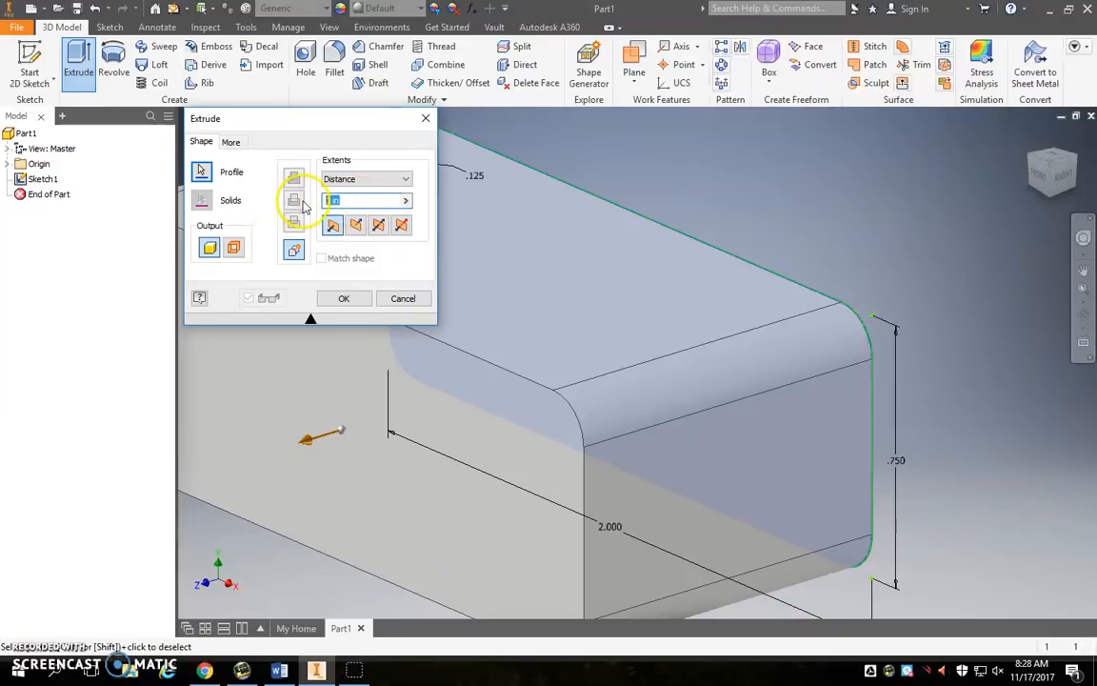
type(".0625")
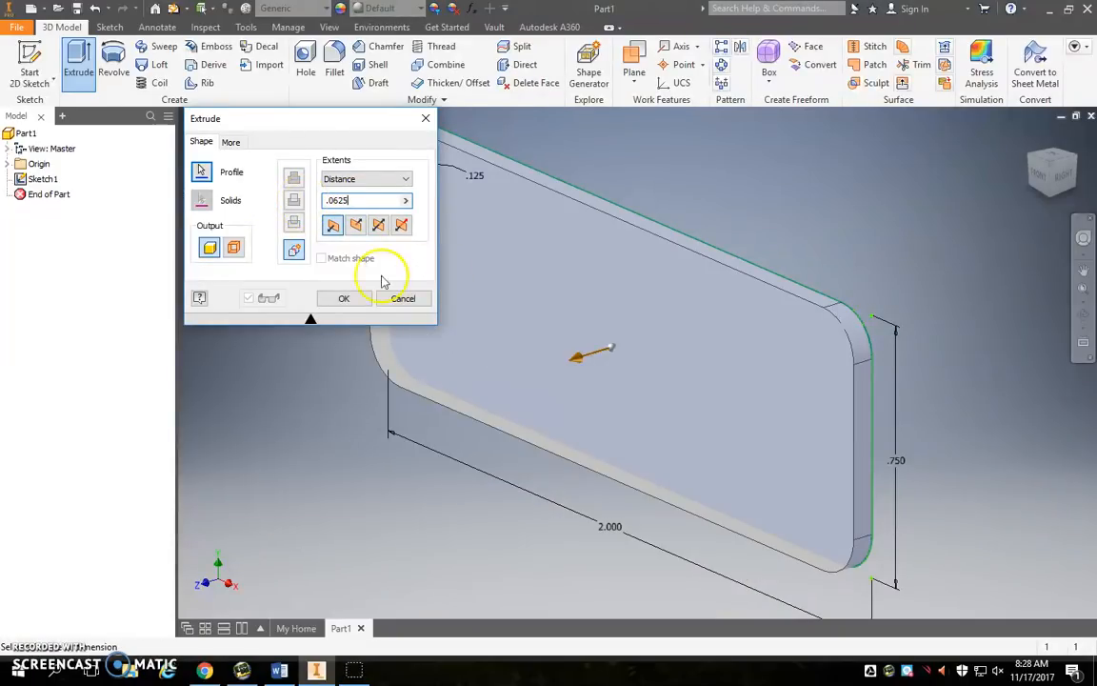
left_click(343, 297)
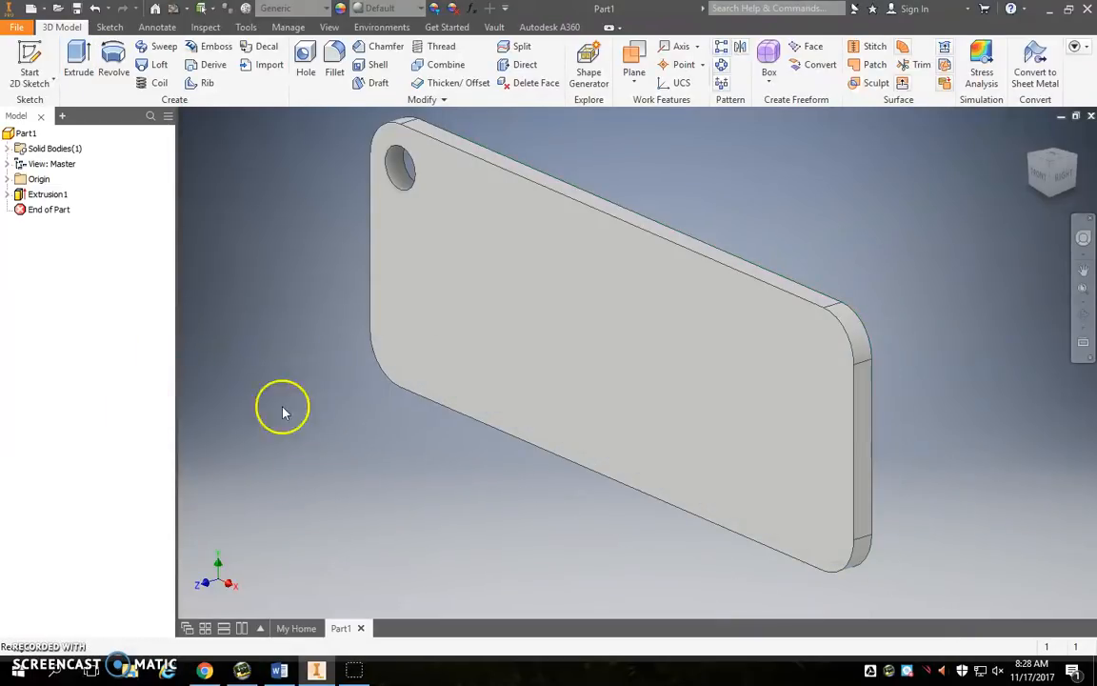
mouse_move(278, 194)
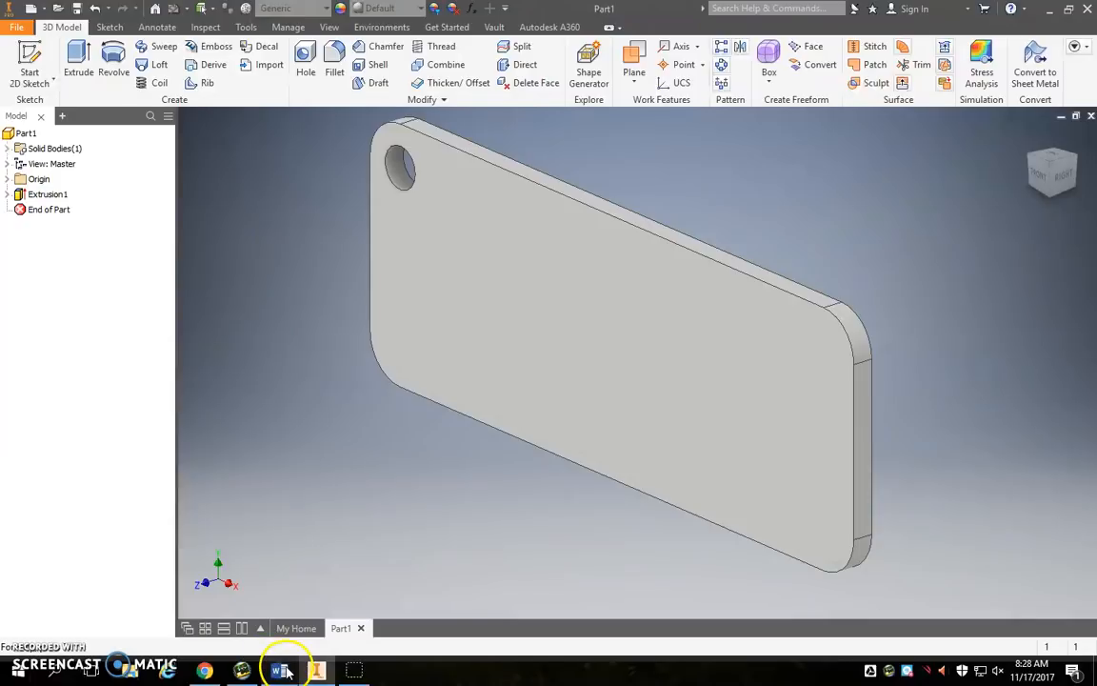
Start a second 2D sketch on the plate's flat face, consulting the instructions
left_click(278, 670)
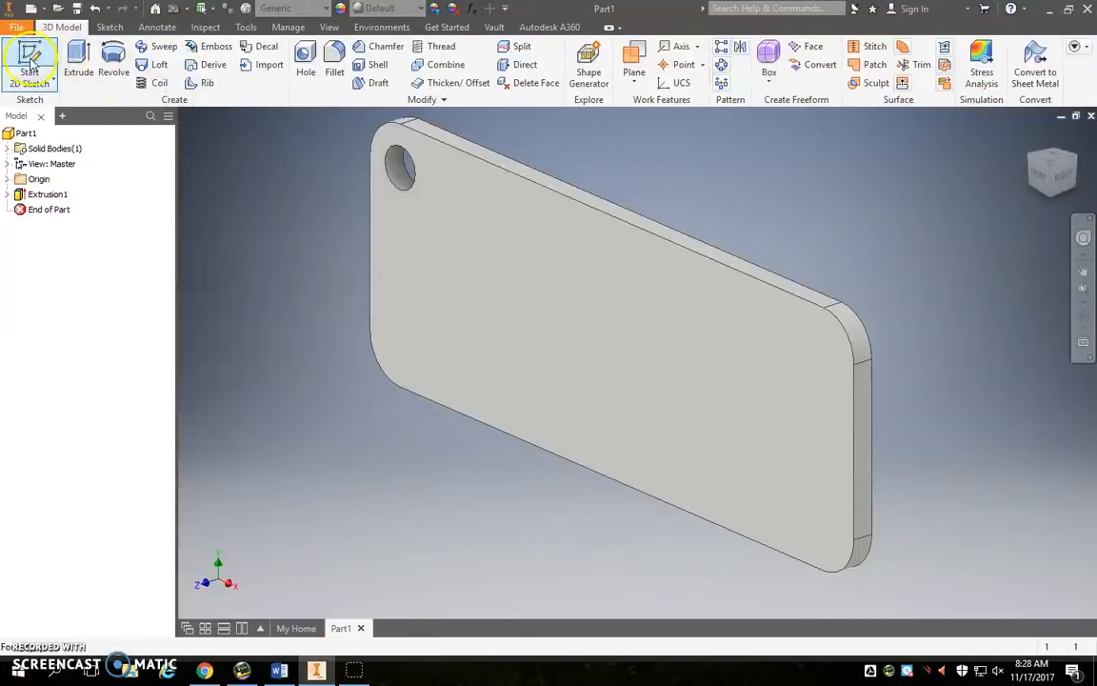
left_click(30, 64)
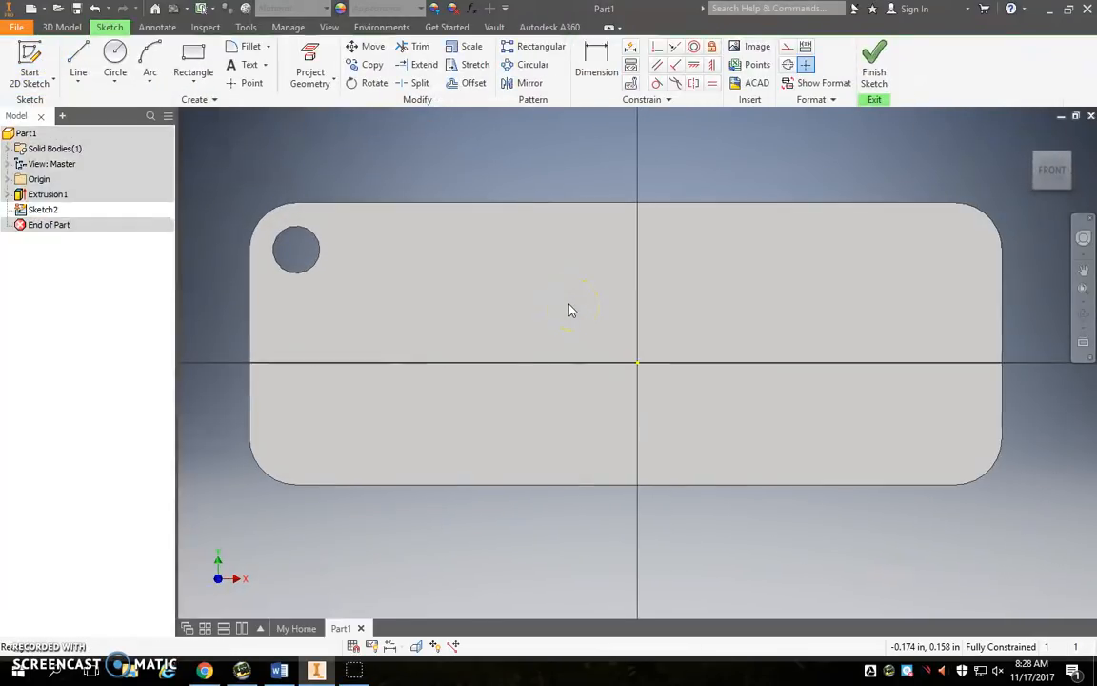
left_click(278, 671)
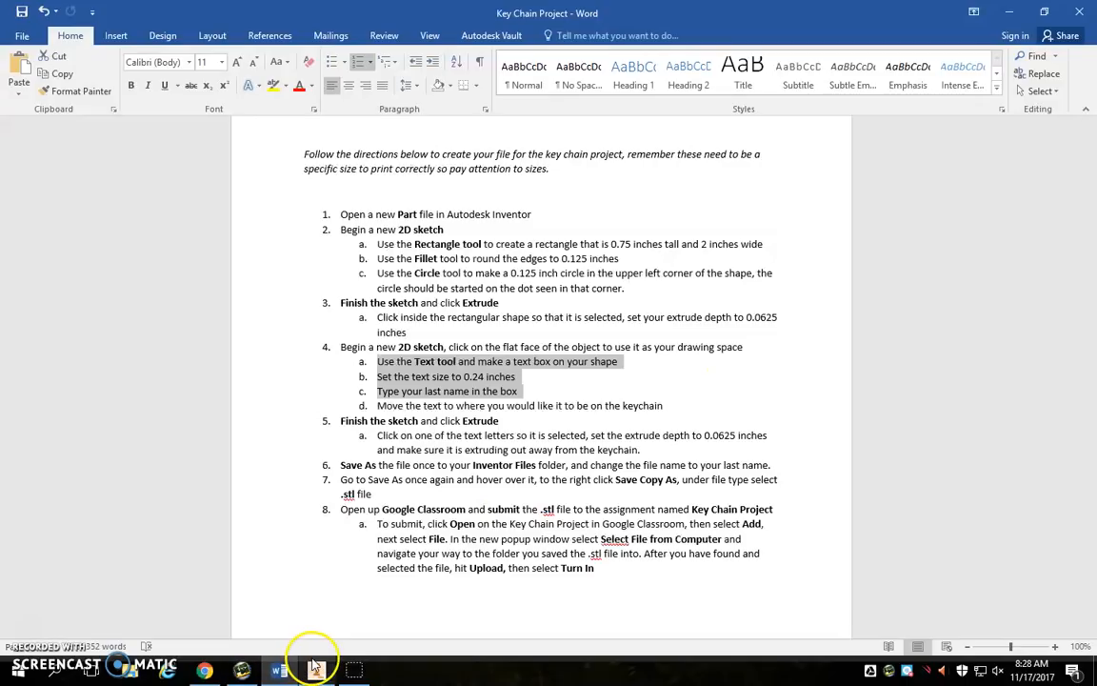
Return to the plate sketch ready to place text with the Text tool
left_click(314, 669)
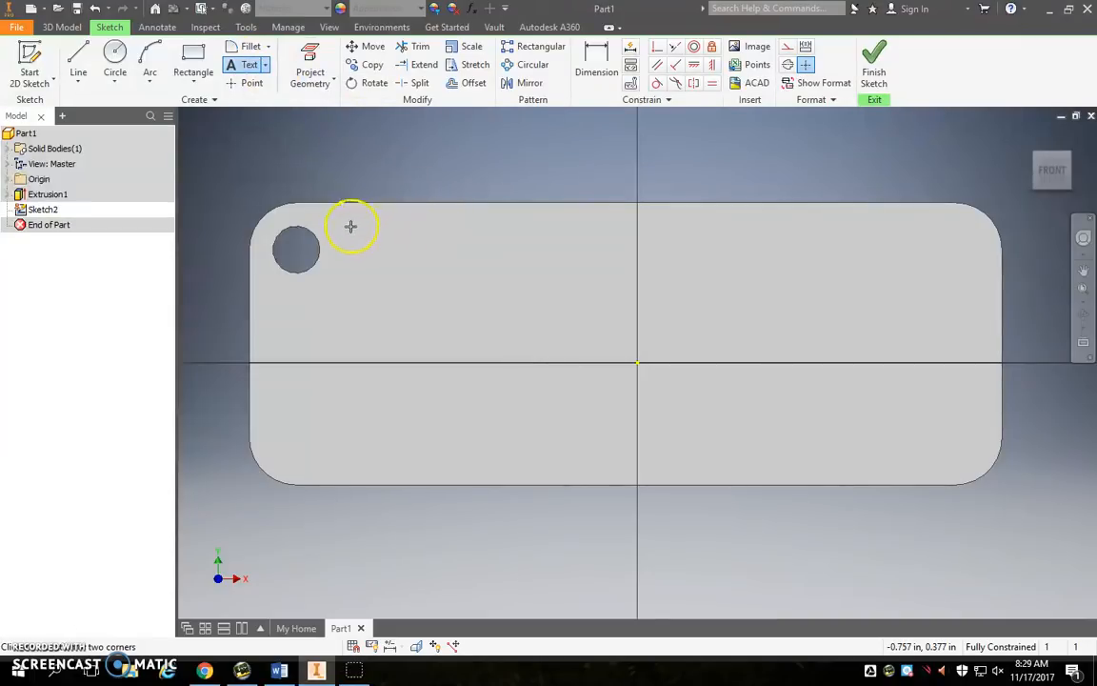
mouse_move(389, 265)
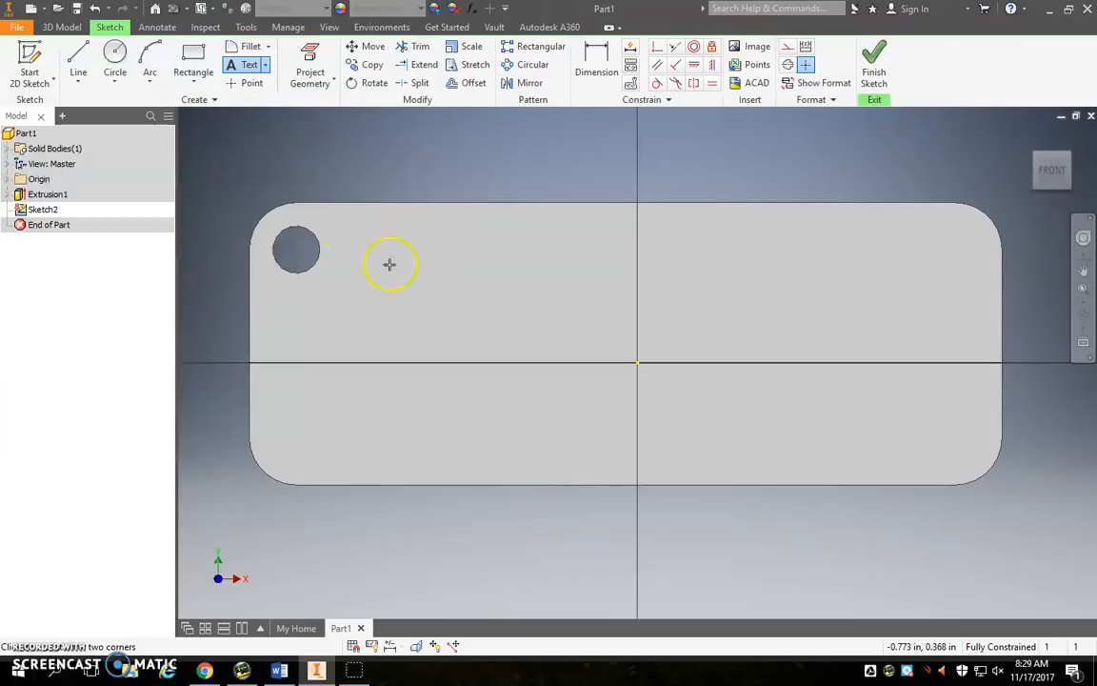
mouse_move(831, 415)
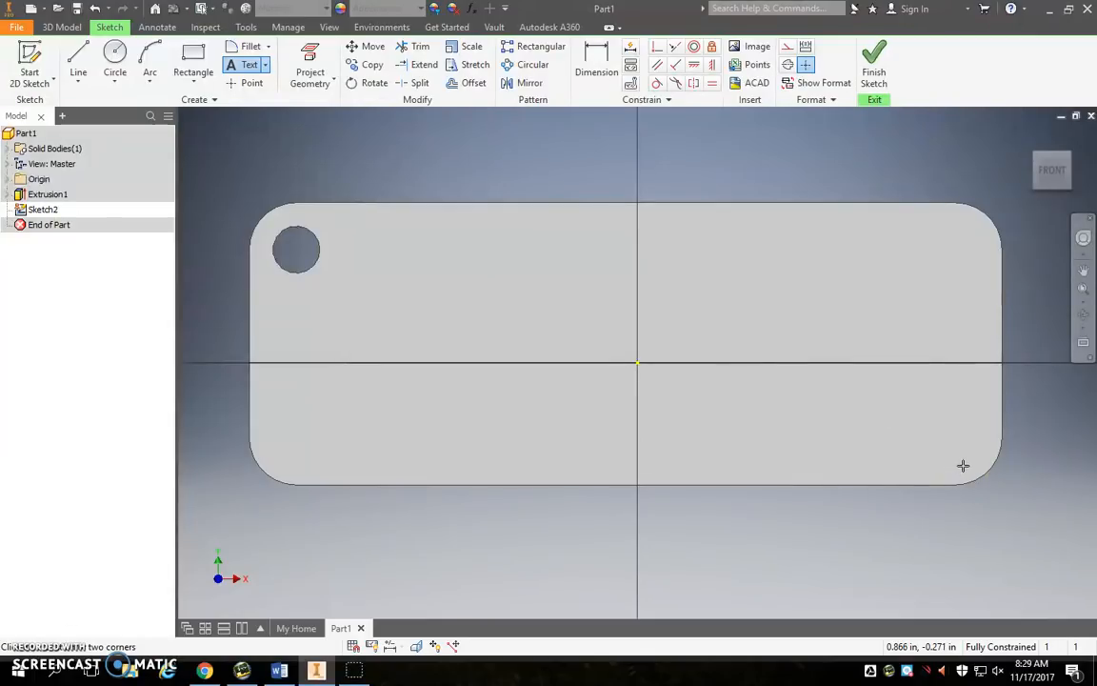
Place a text box and add 'Liddicoat' as 0.24 in sketch text across the plate
left_click(964, 465)
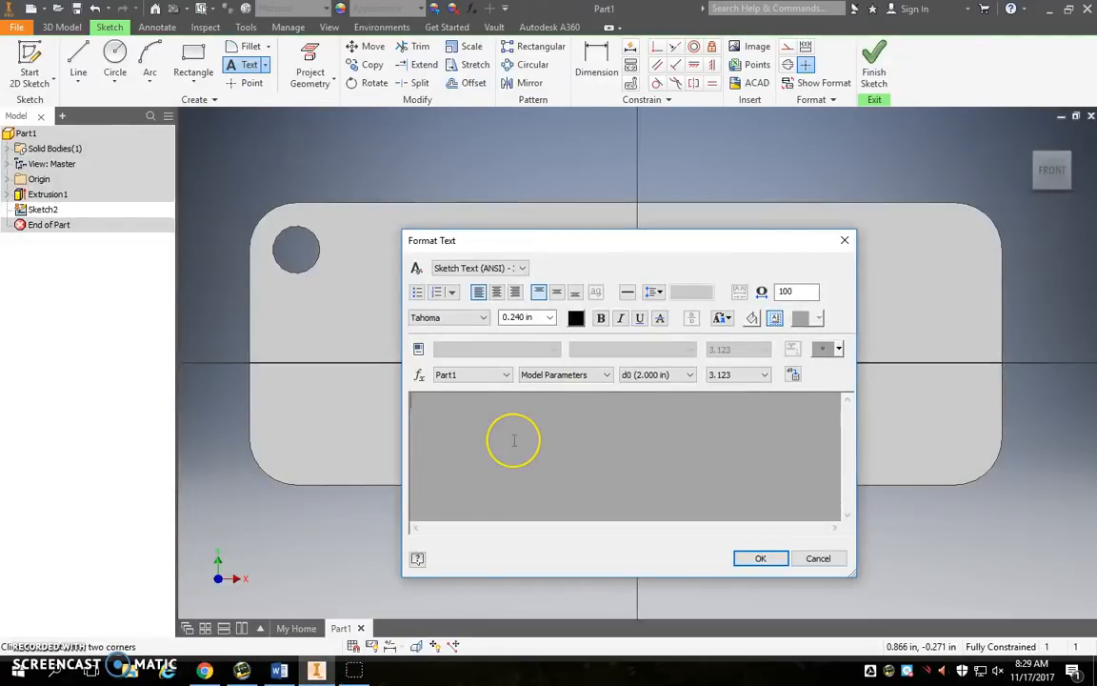
type("Lidd")
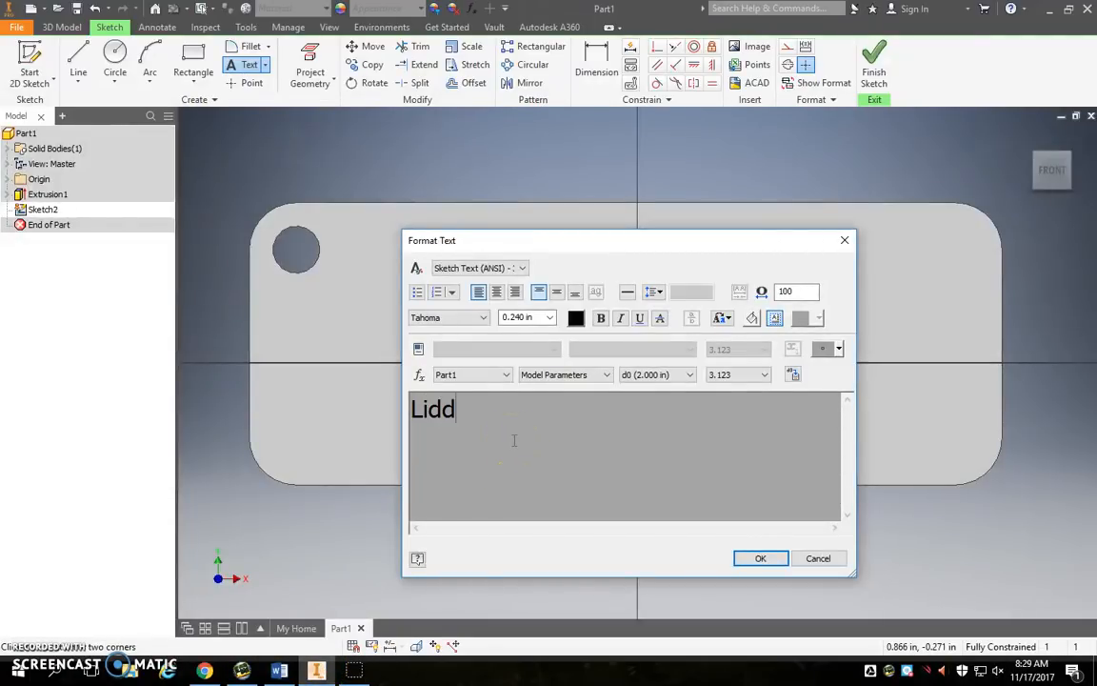
type("icoat")
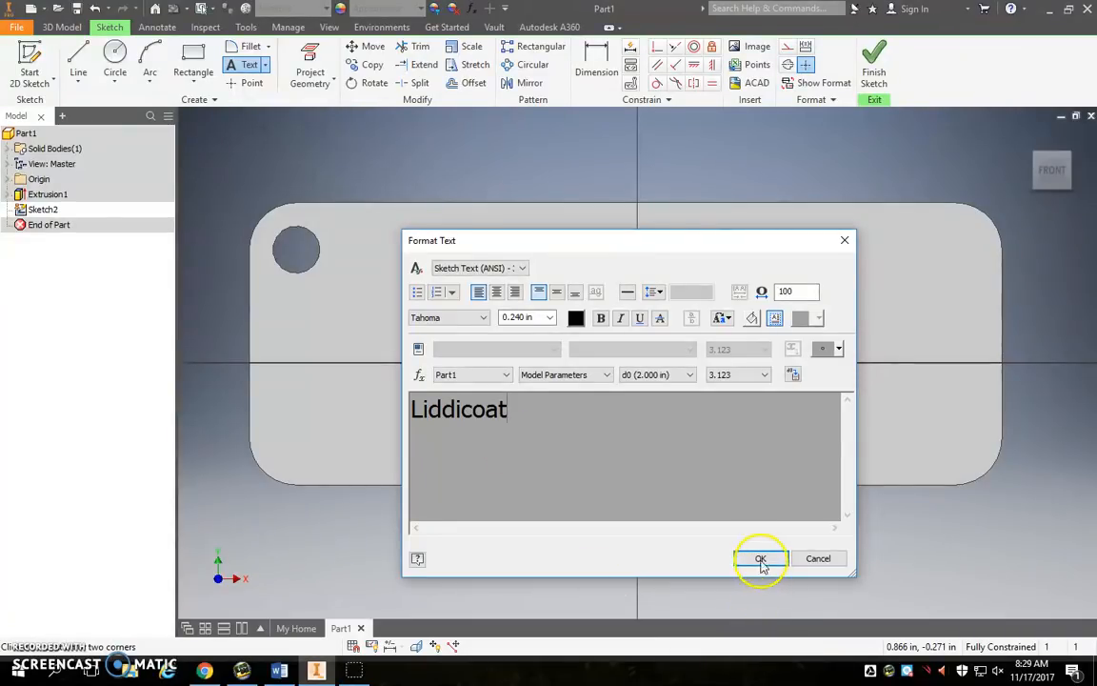
left_click(761, 558)
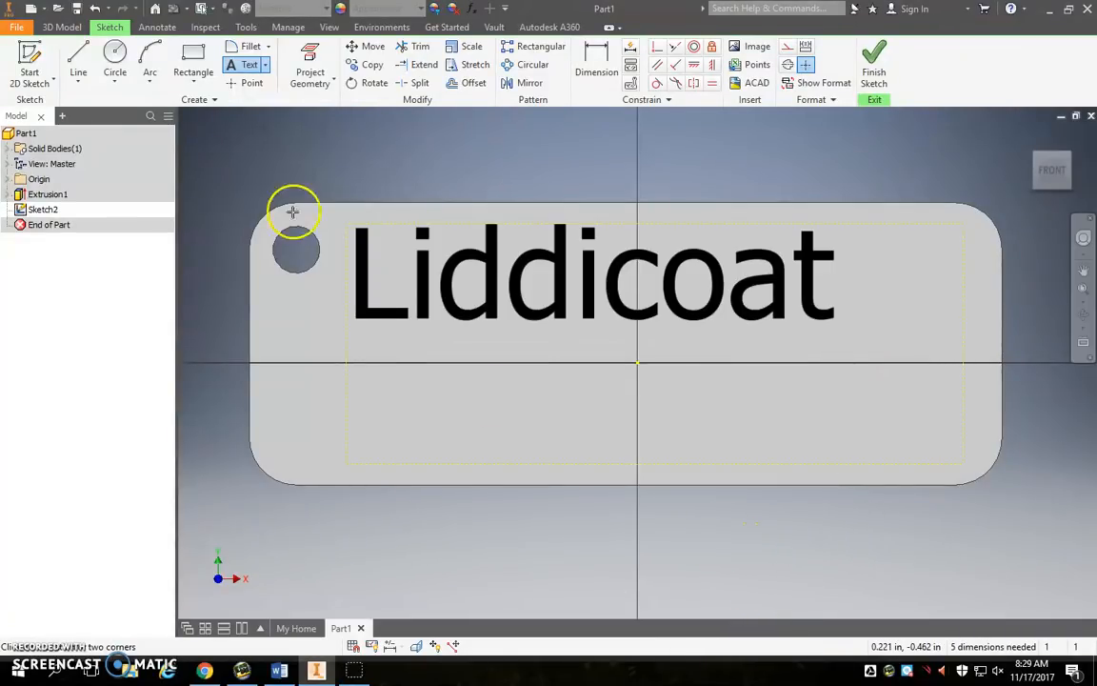
mouse_move(362, 225)
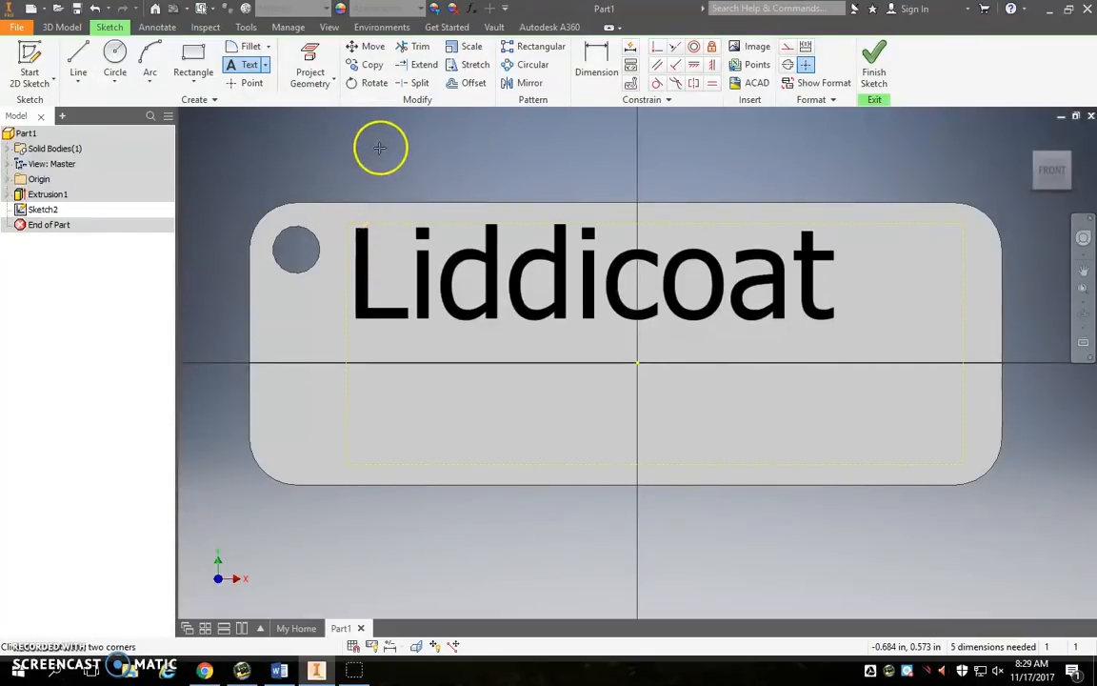
mouse_move(352, 315)
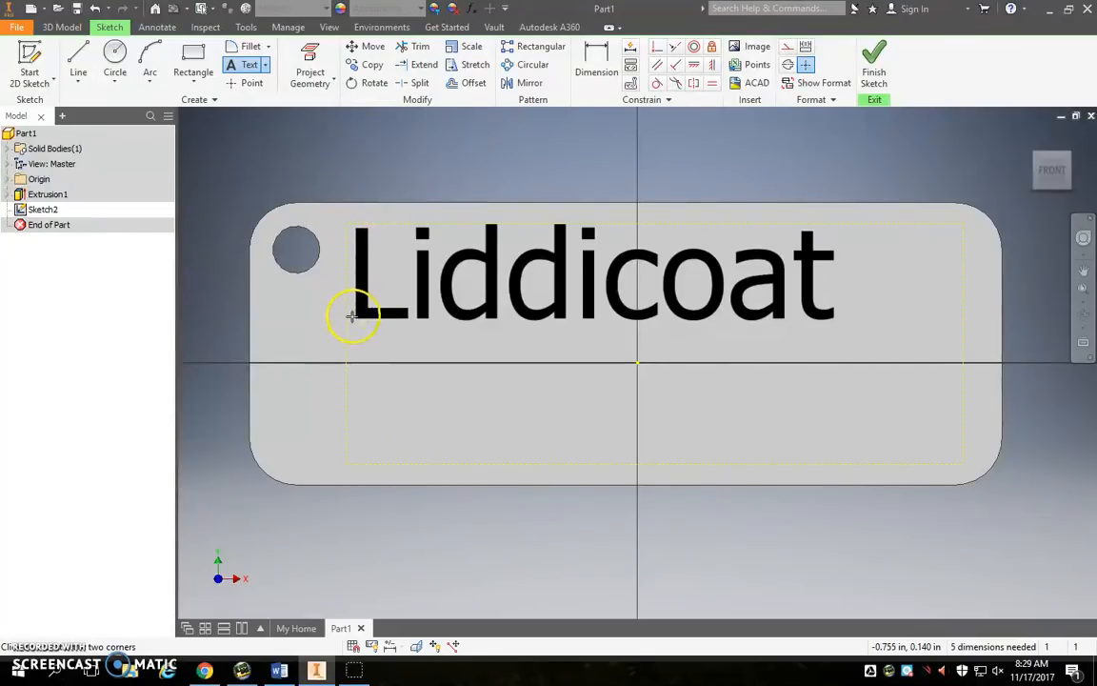
Reopen the Liddicoat text for editing and confirm it without changes
double_click(591, 277)
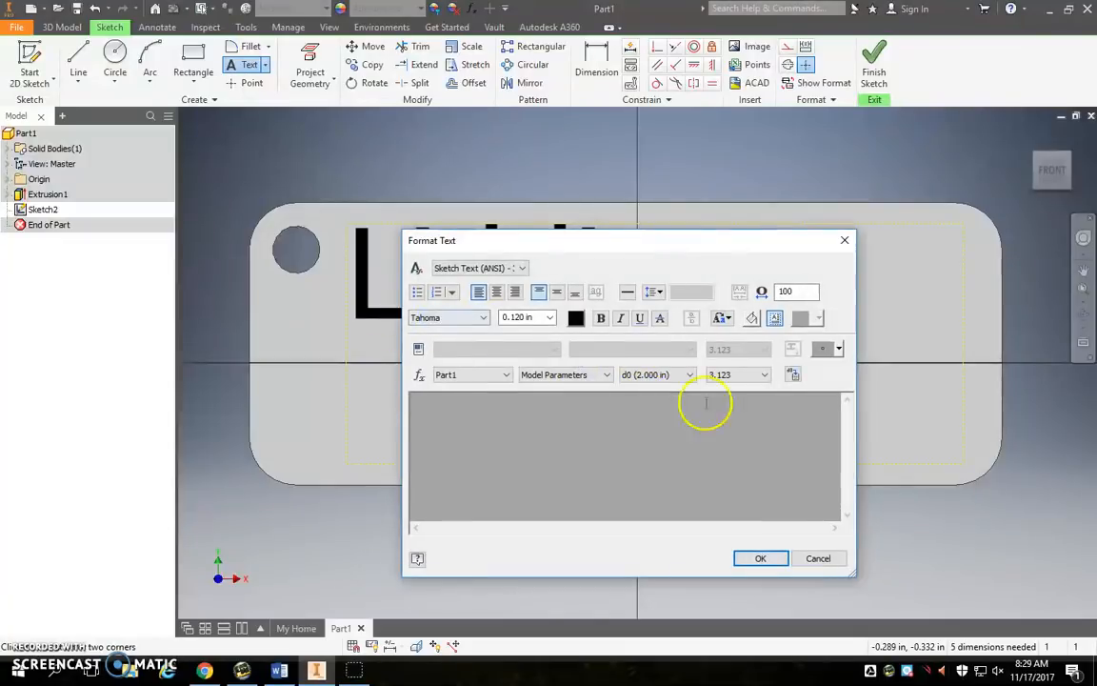
left_click(761, 559)
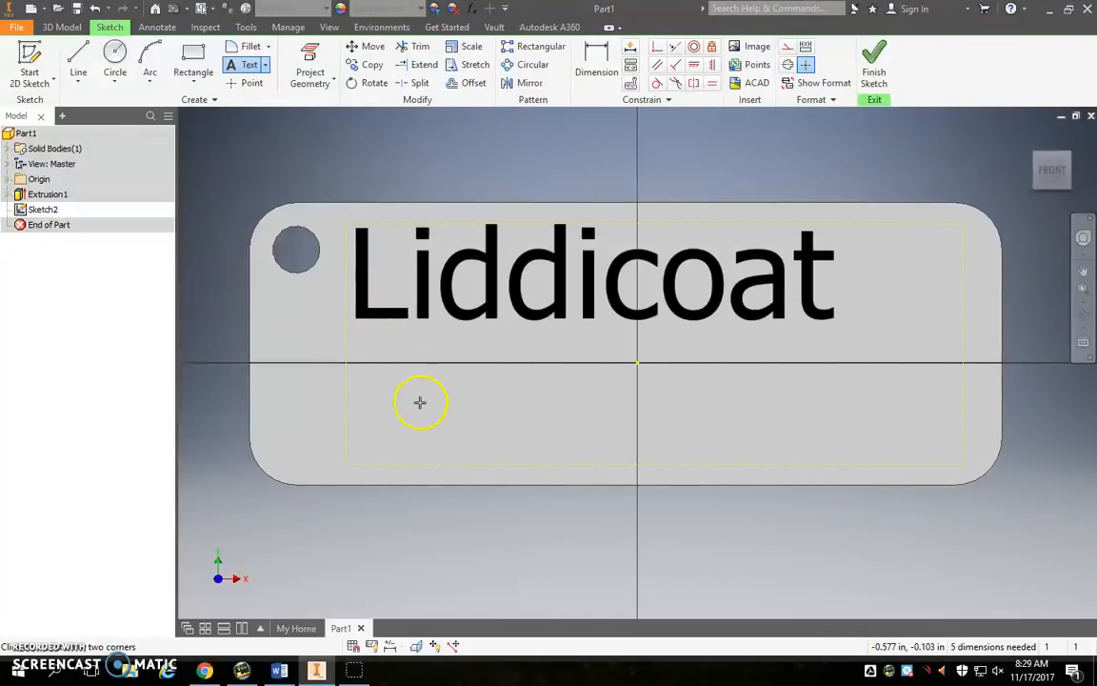
mouse_move(370, 393)
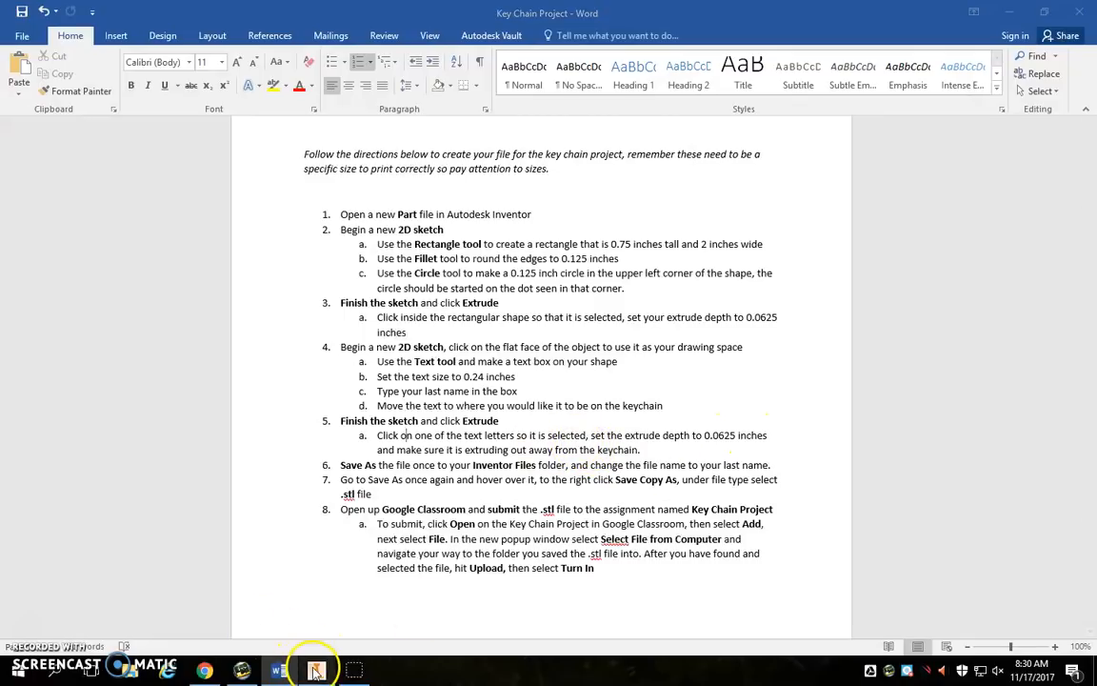
Finish the sketch and extrude the Liddicoat lettering 0.0625 in as raised text
left_click(316, 671)
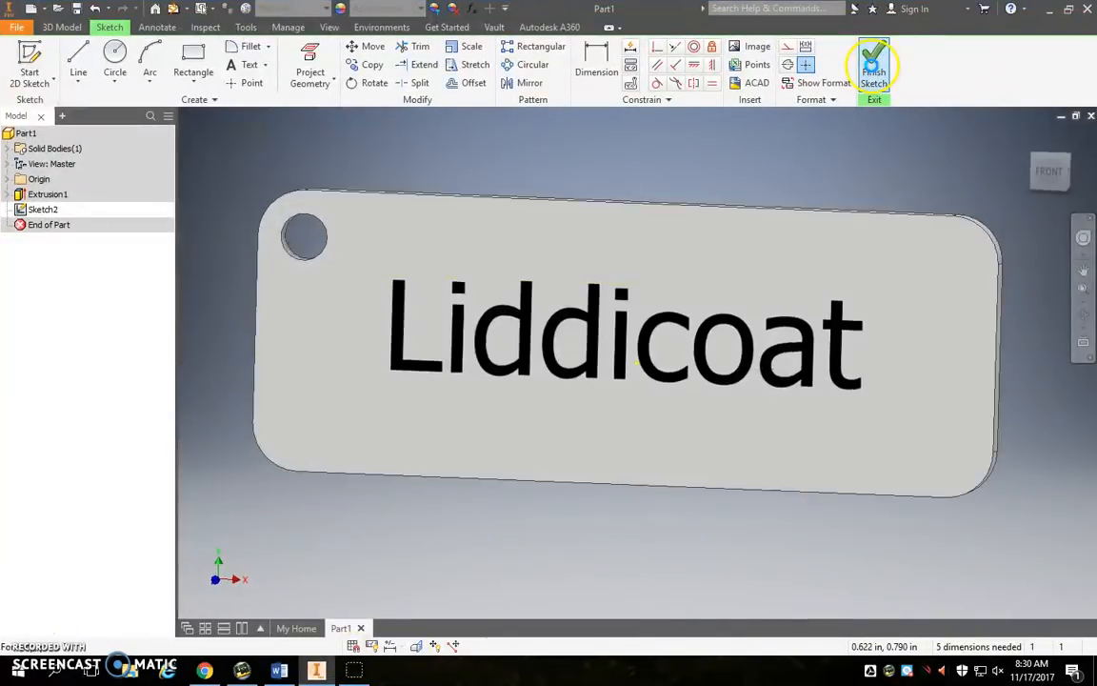
left_click(872, 67)
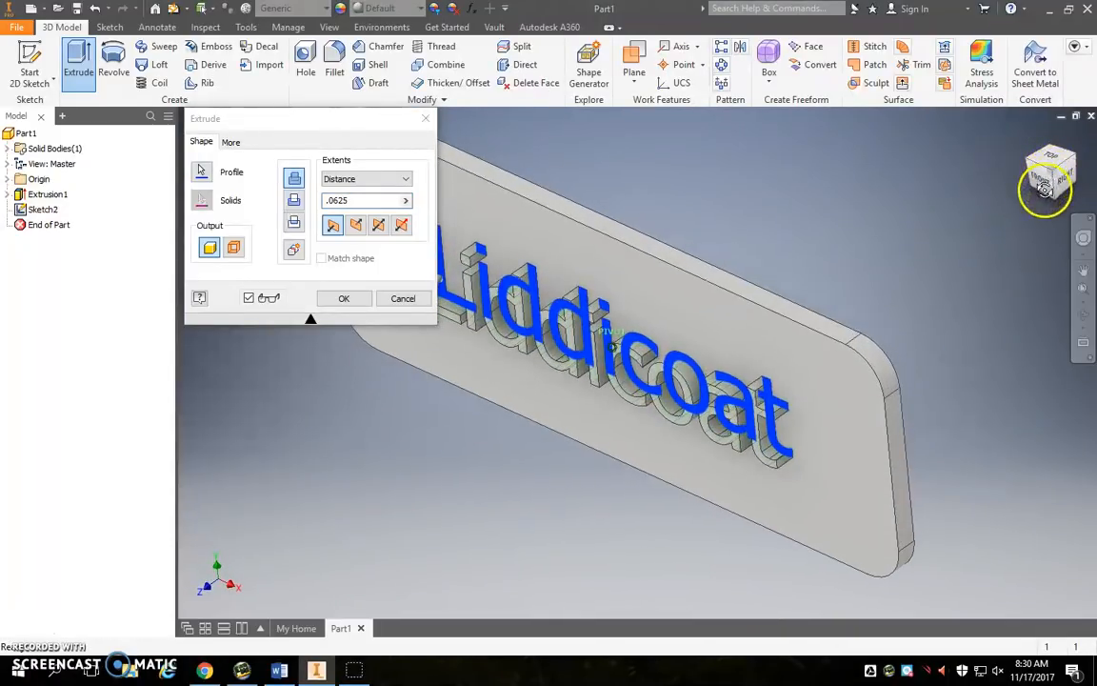
left_click(1044, 190)
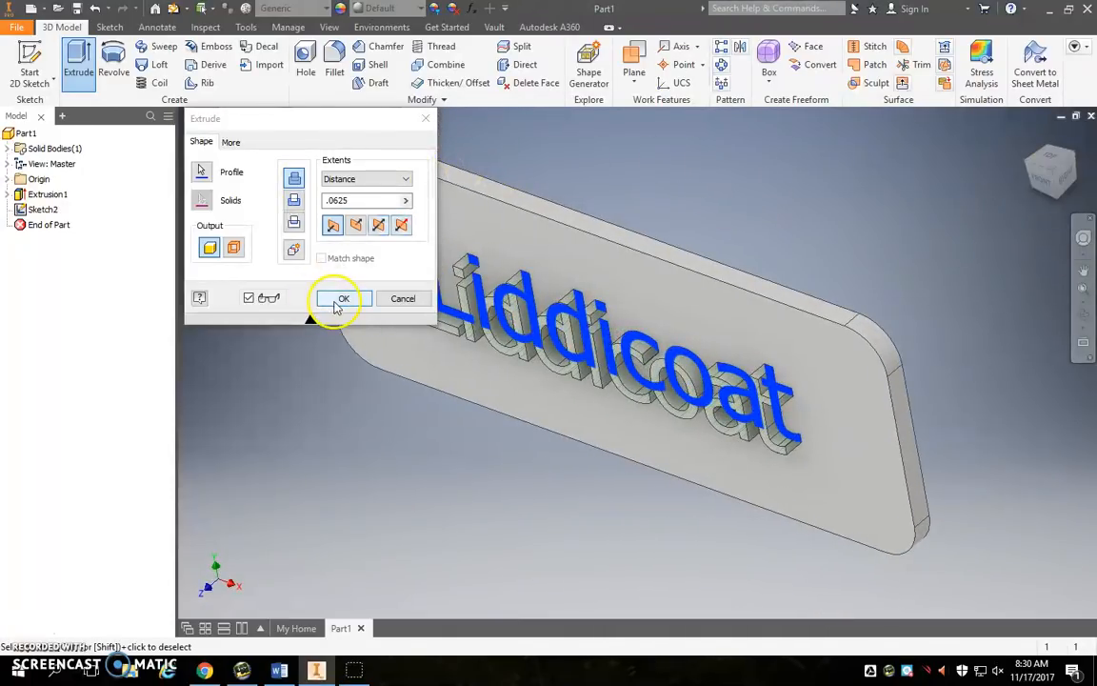
left_click(343, 297)
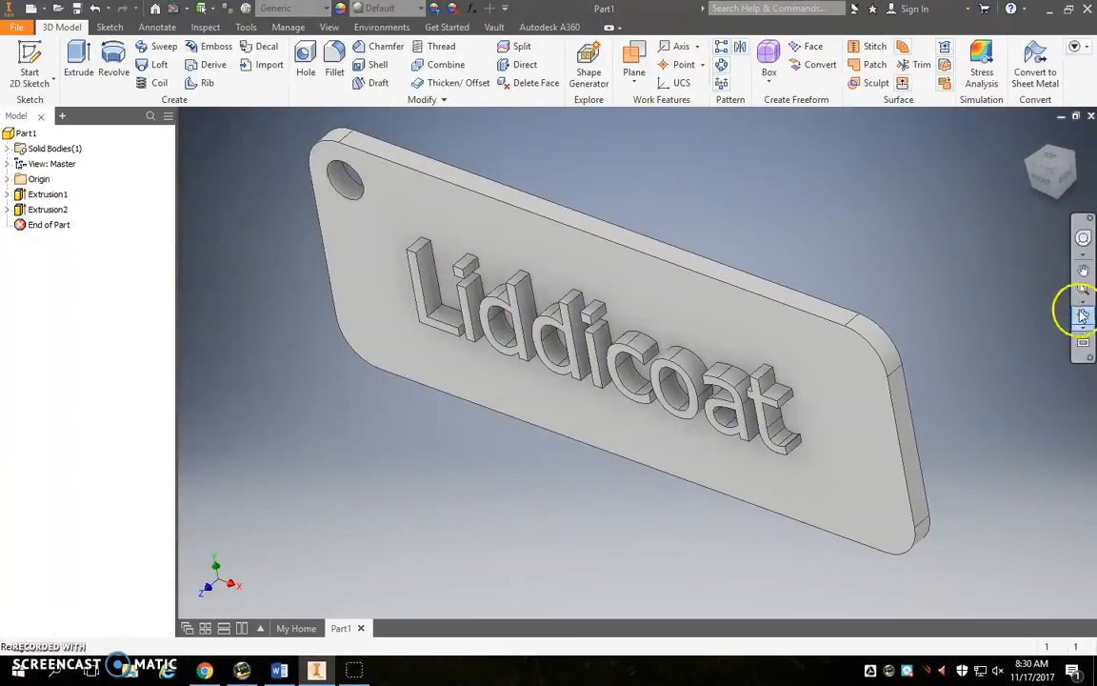
Zoom out to view the whole keychain and bring up the Save As dialog
left_click(1052, 170)
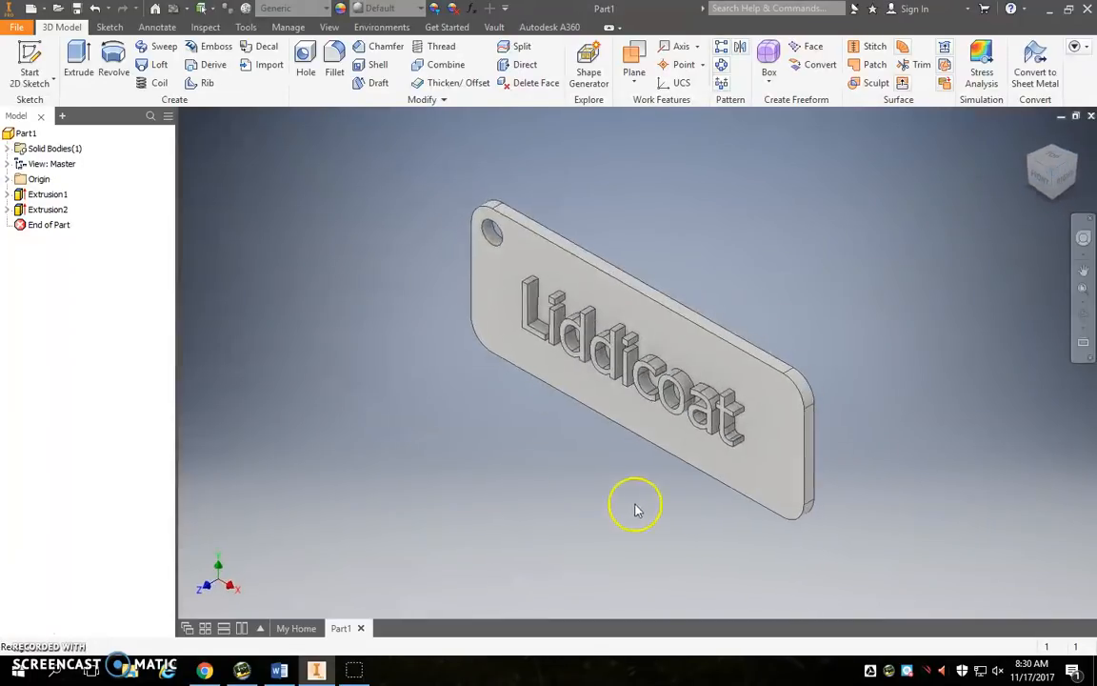
left_click(278, 671)
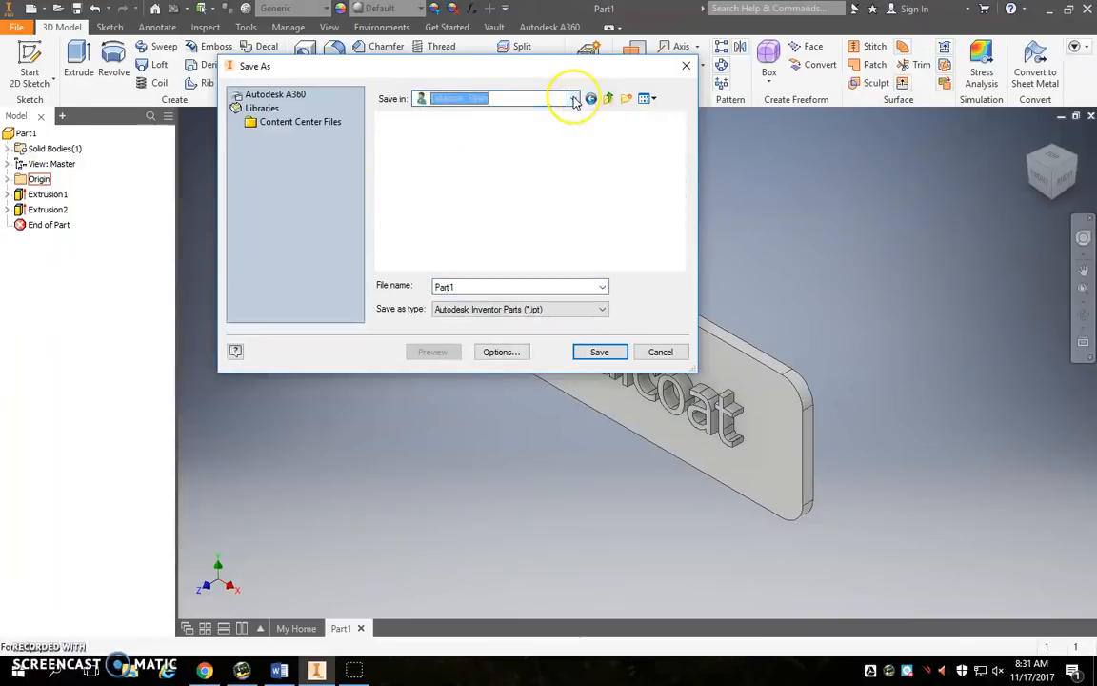
Save the part as Liddicoat in the Part Files folder and switch back to the Word instructions
left_click(573, 99)
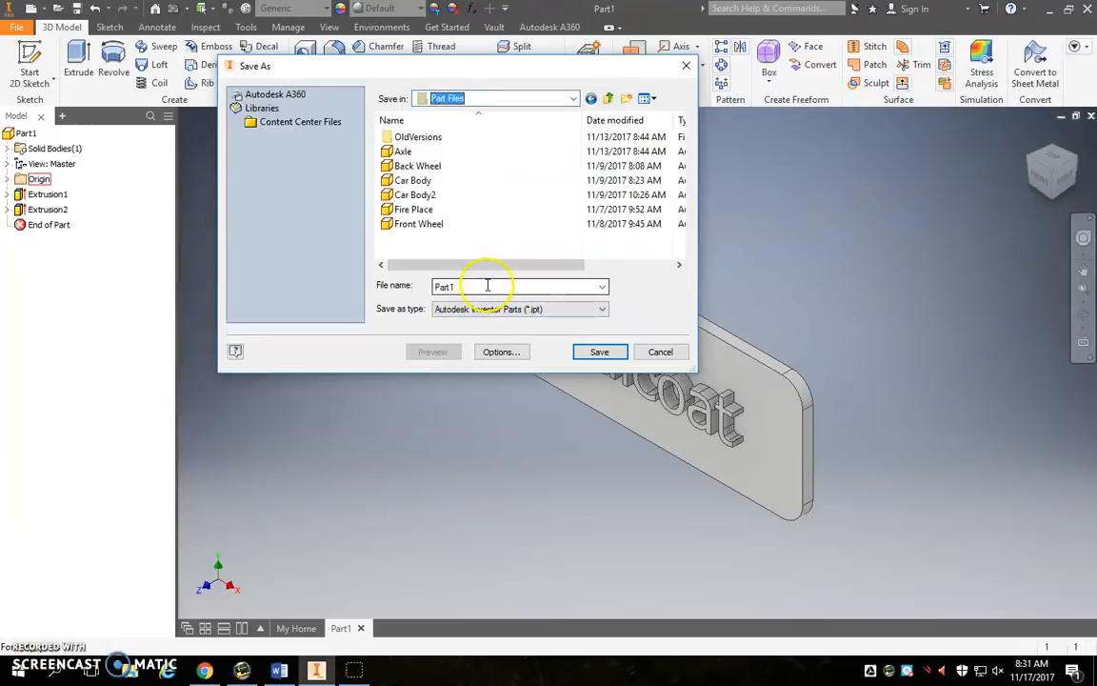
type("Liddl")
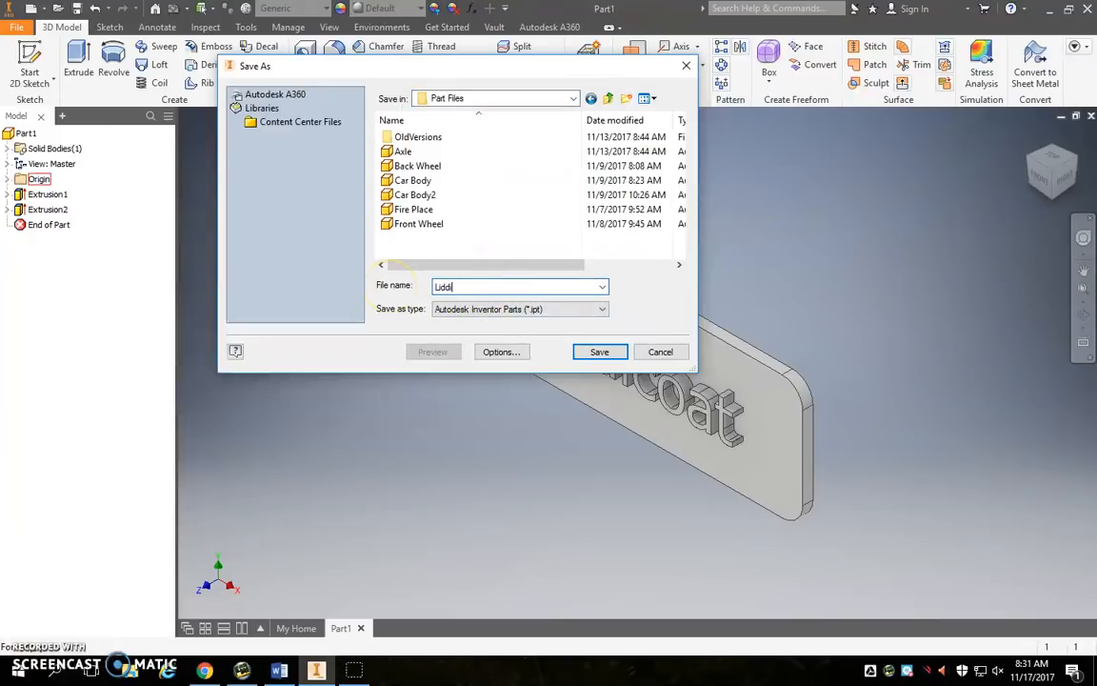
left_click(598, 351)
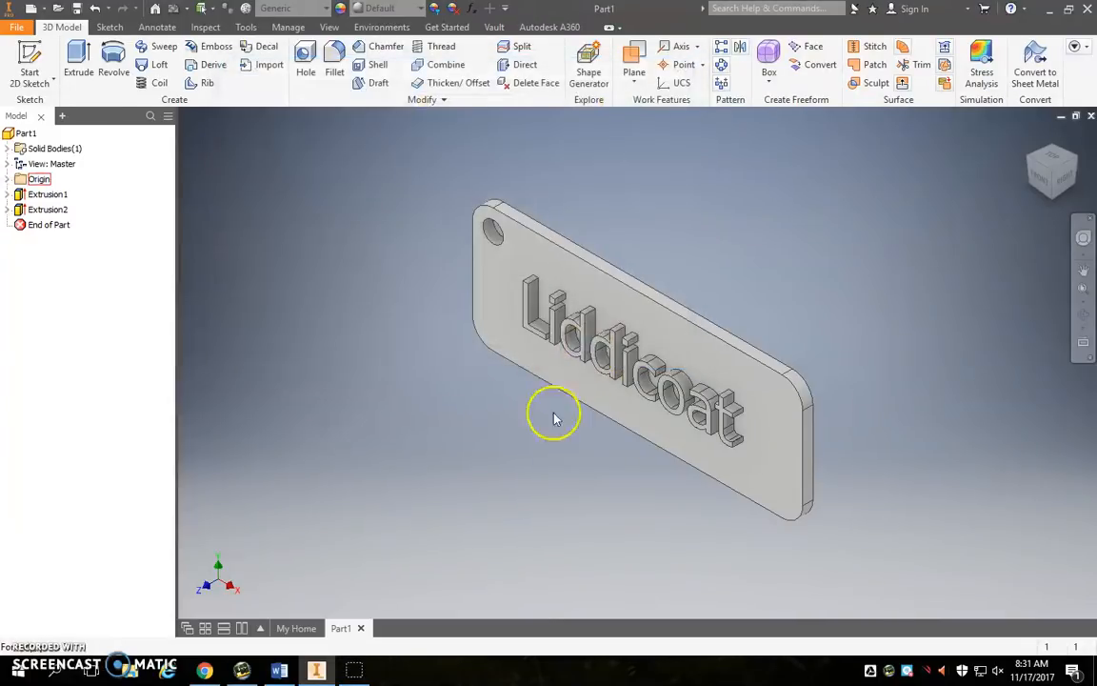
left_click(280, 671)
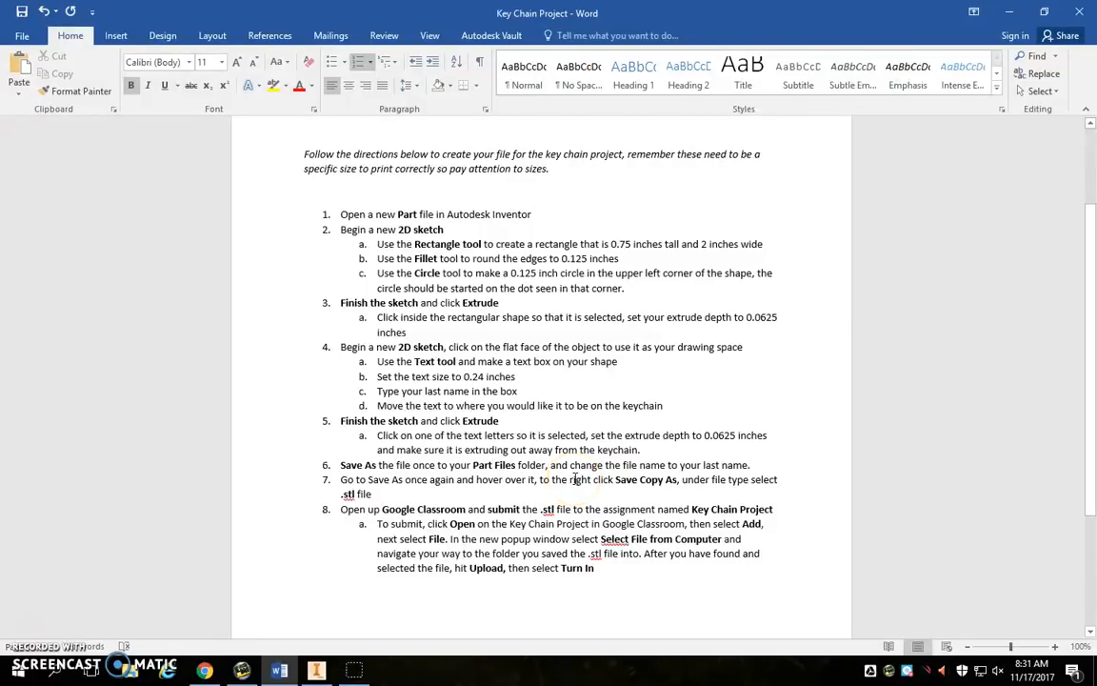
mouse_move(720, 475)
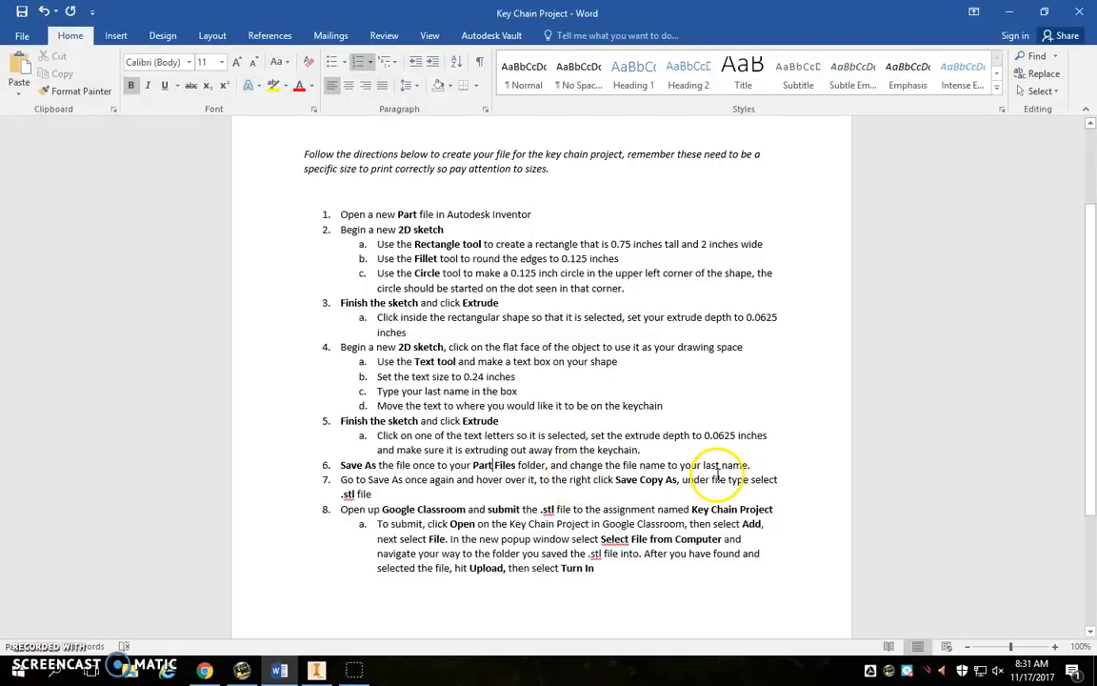
Return to the keychain model and start Save Copy As from the File menu
left_click(316, 670)
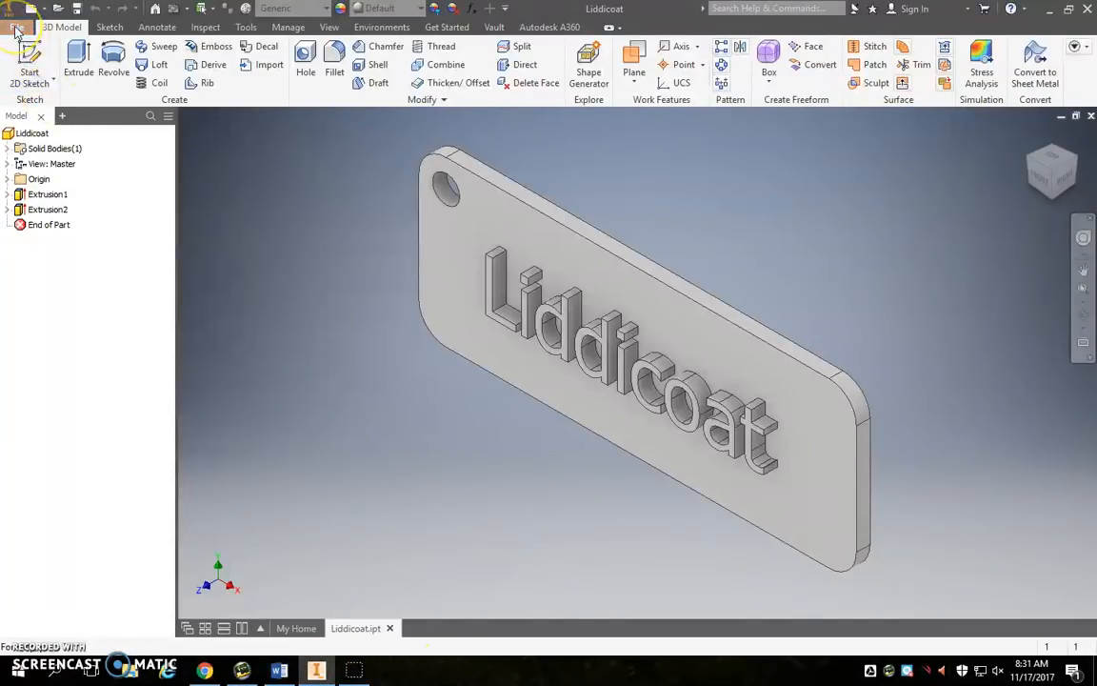
left_click(15, 26)
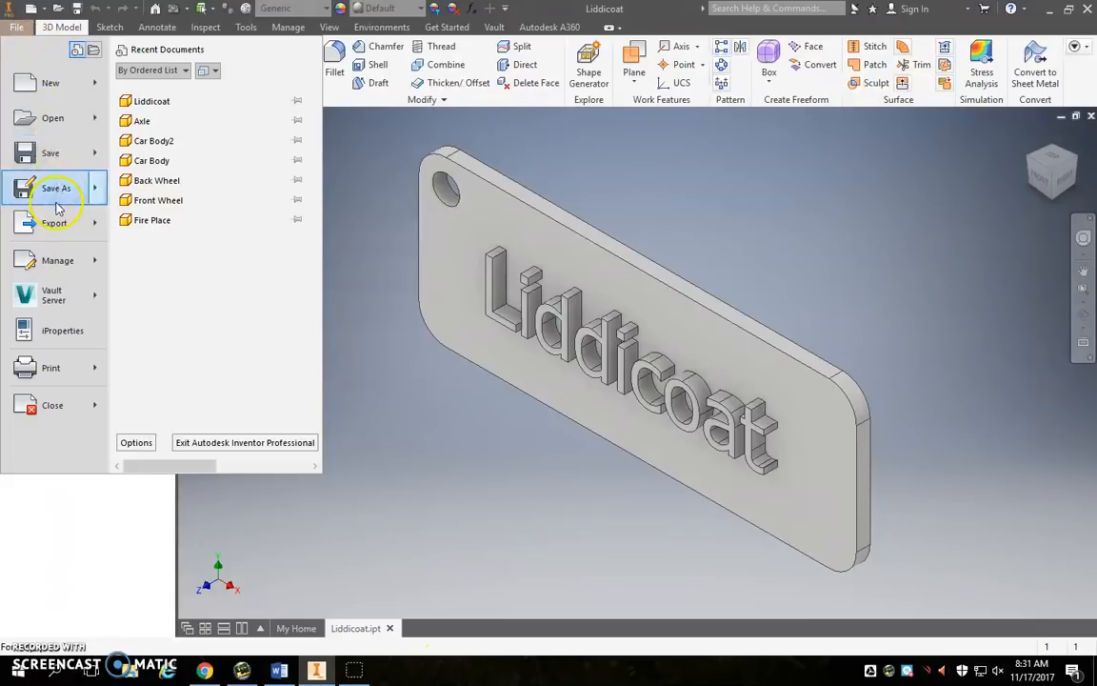
left_click(55, 188)
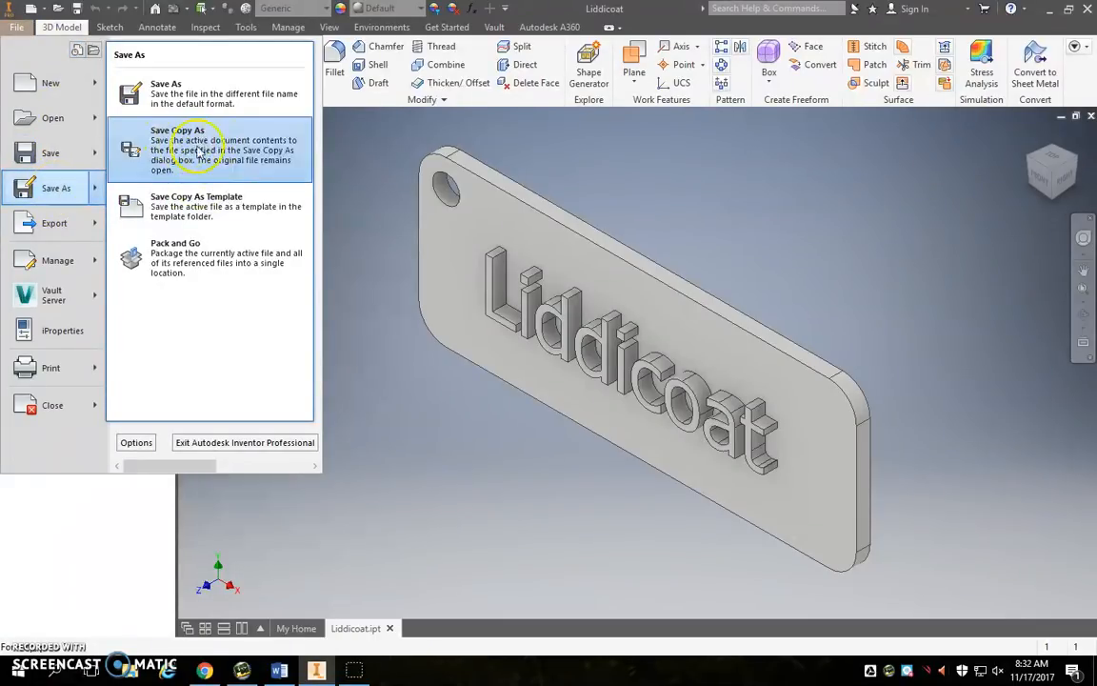
left_click(177, 148)
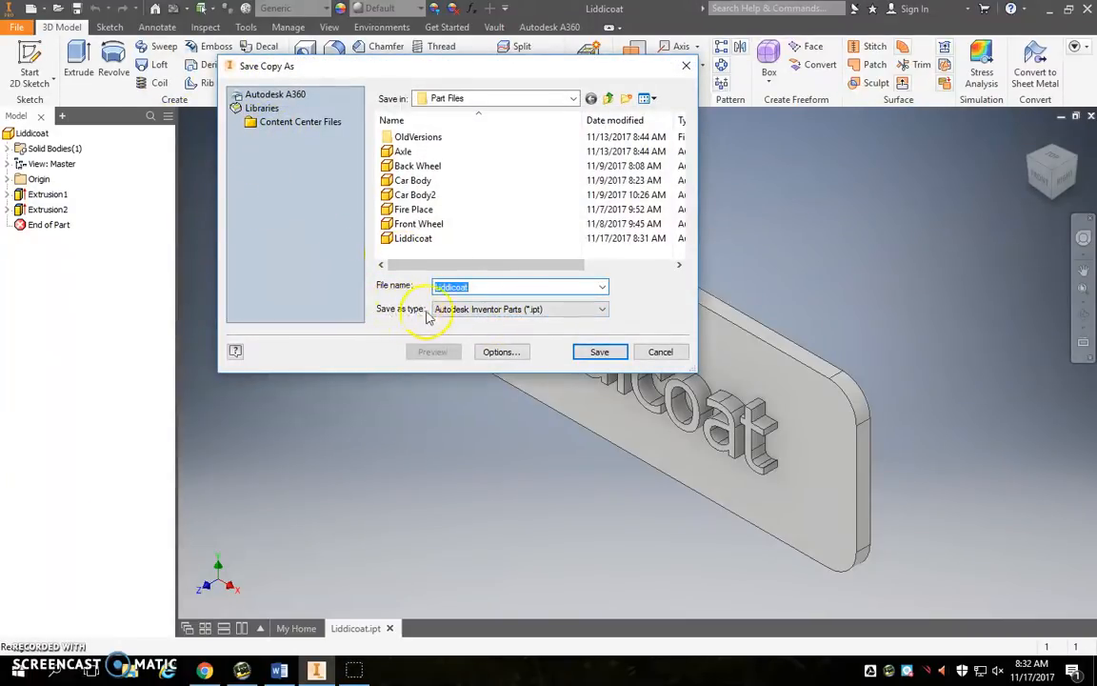
Export the copy as STL Files (*.stl) named Liddicoat into the Part Files folder
left_click(603, 308)
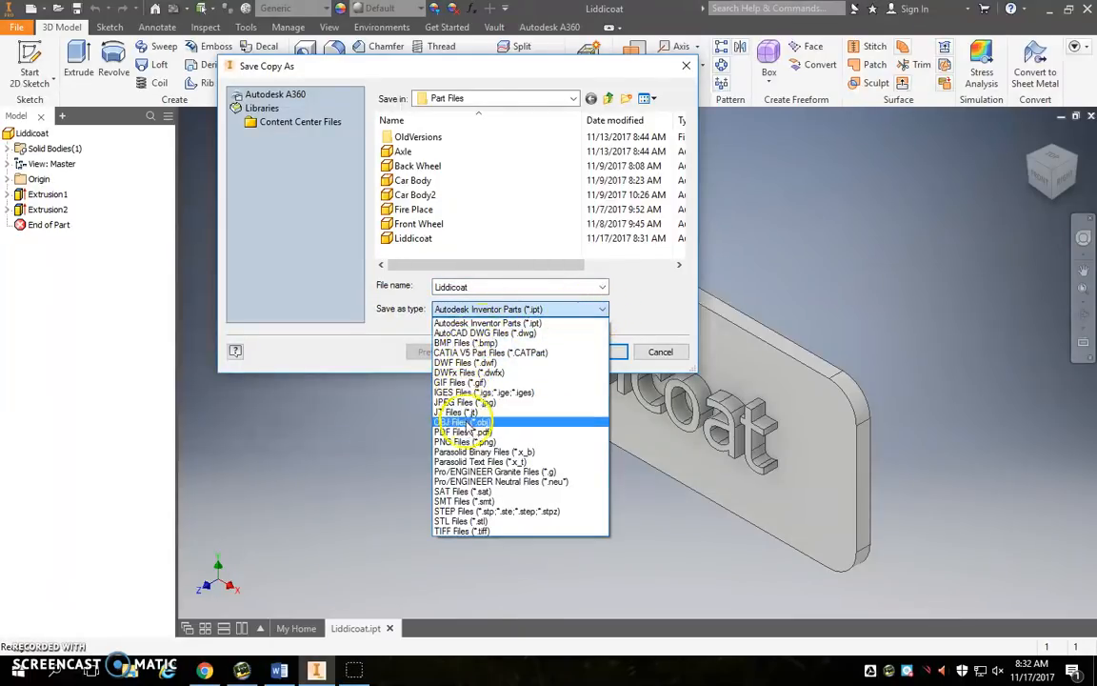
left_click(461, 522)
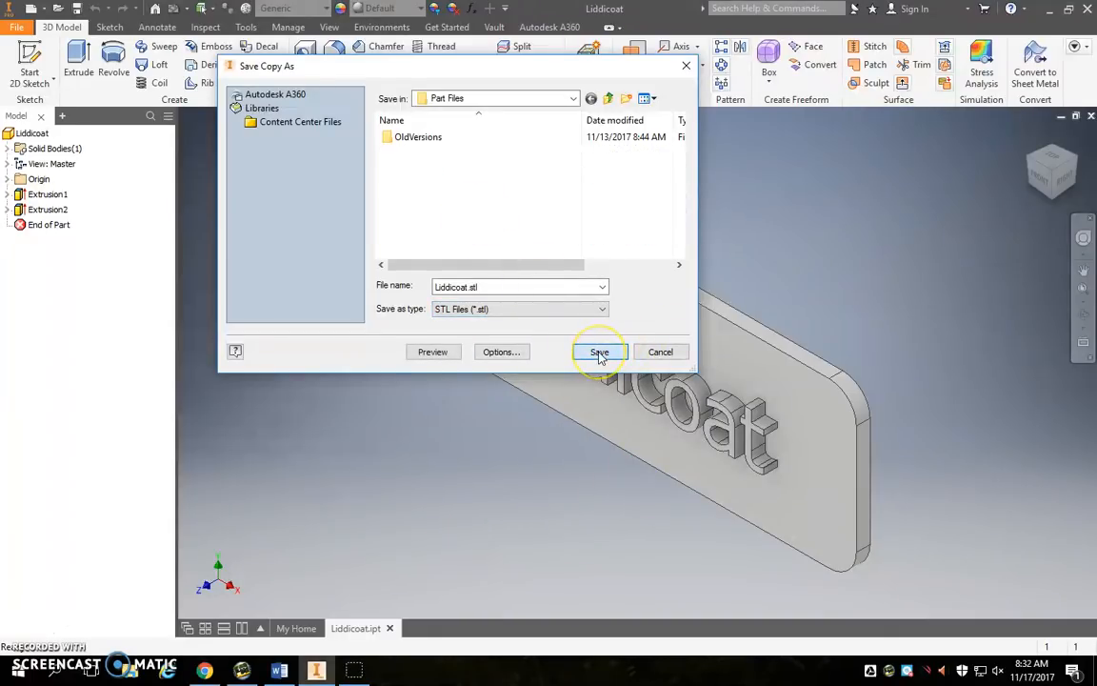
left_click(598, 351)
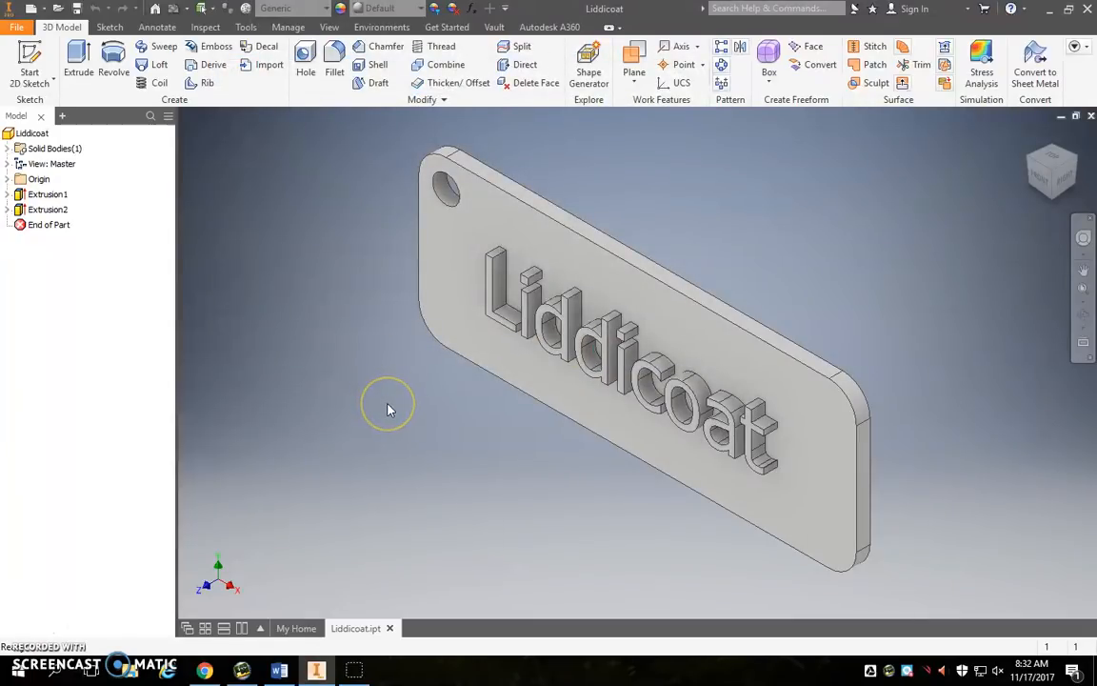
mouse_move(391, 143)
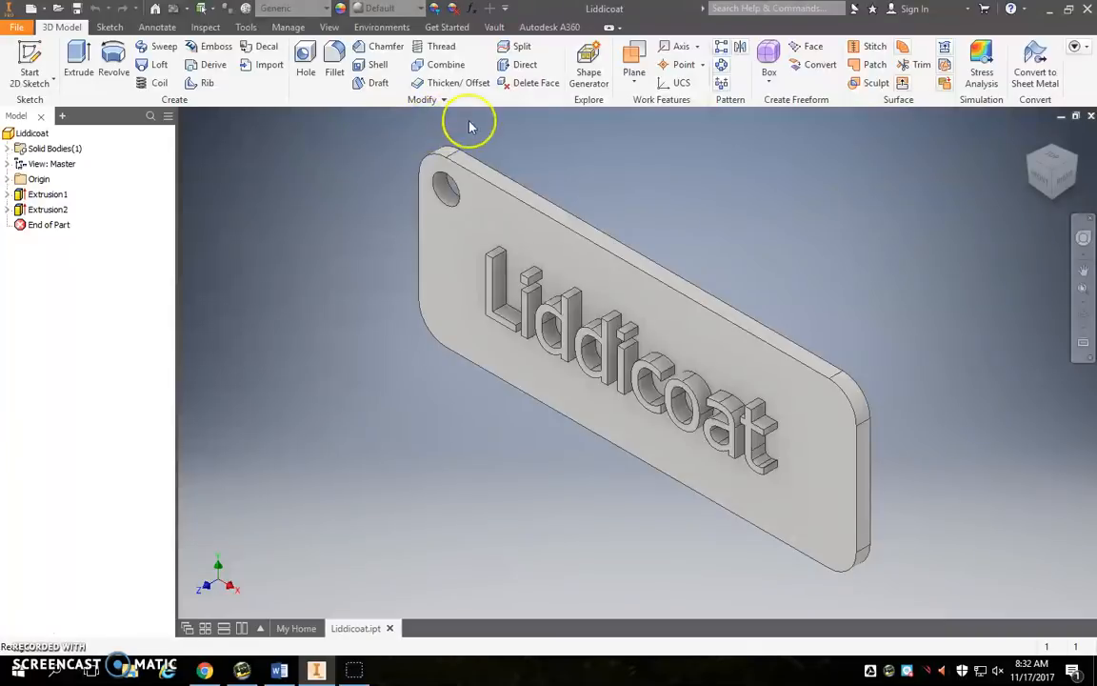
left_click(279, 671)
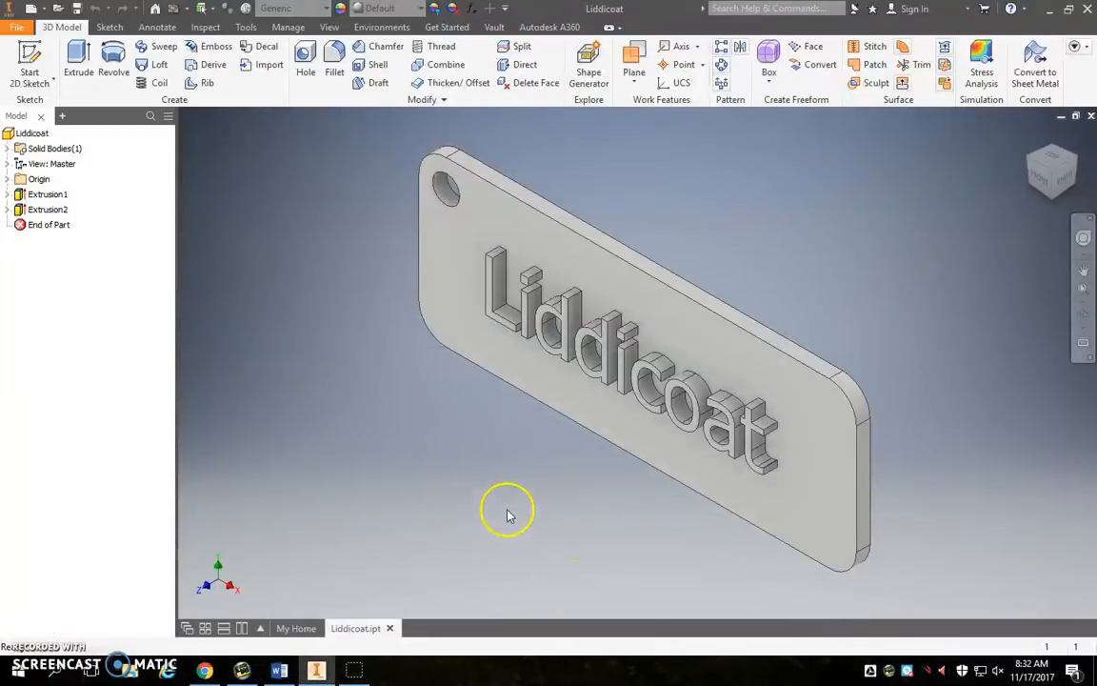
mouse_move(522, 450)
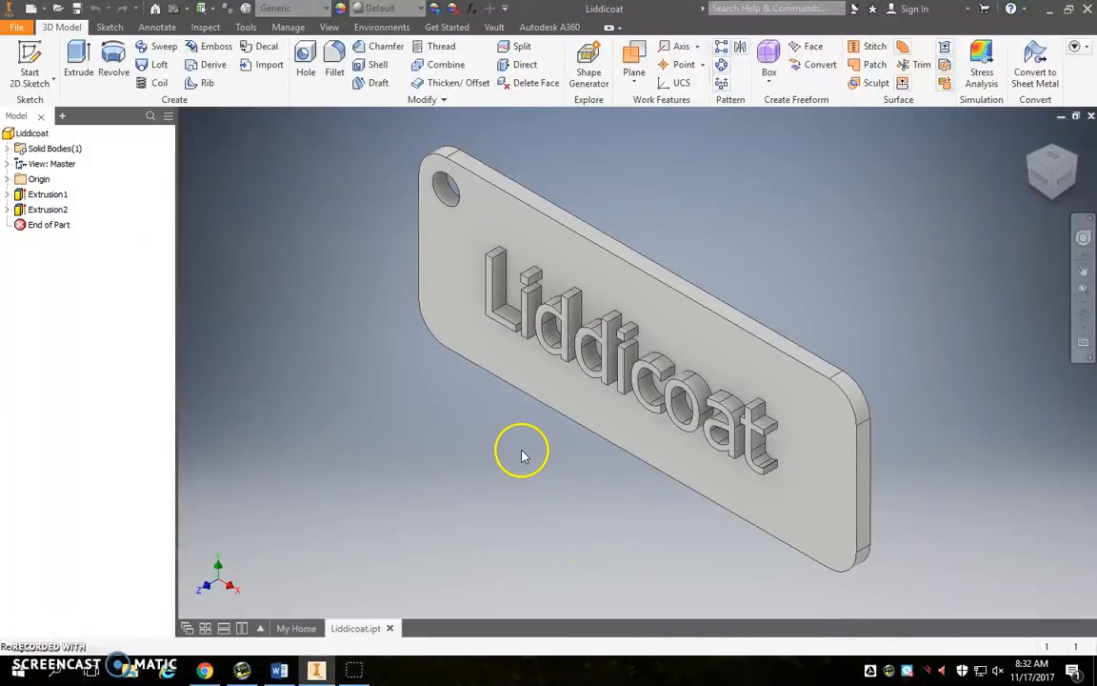
mouse_move(994, 418)
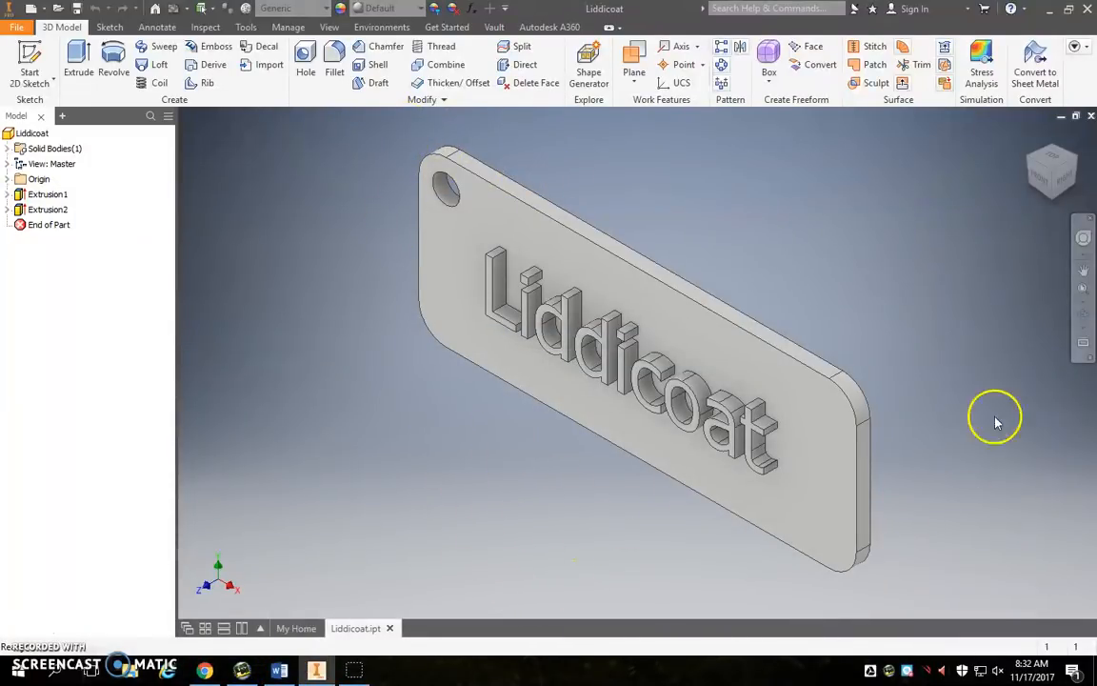